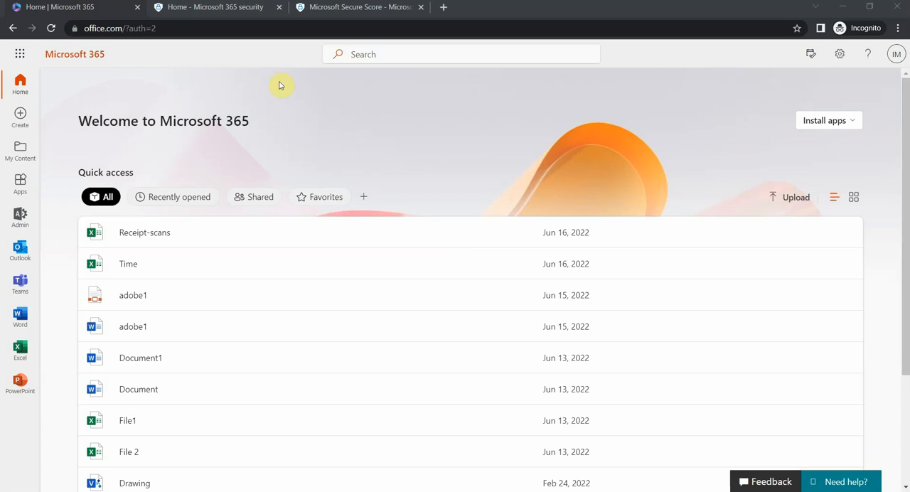
{"action": "mouse_move", "coordinate": [247, 77]}
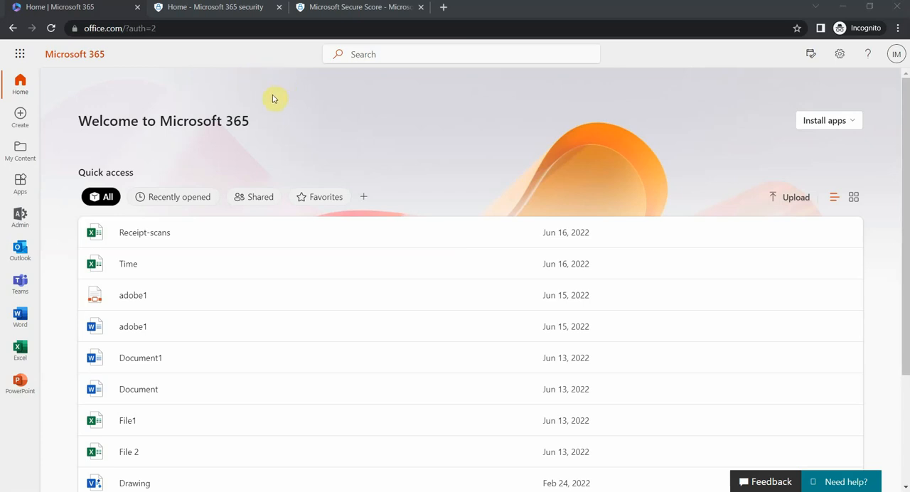
{"action": "mouse_move", "coordinate": [273, 111]}
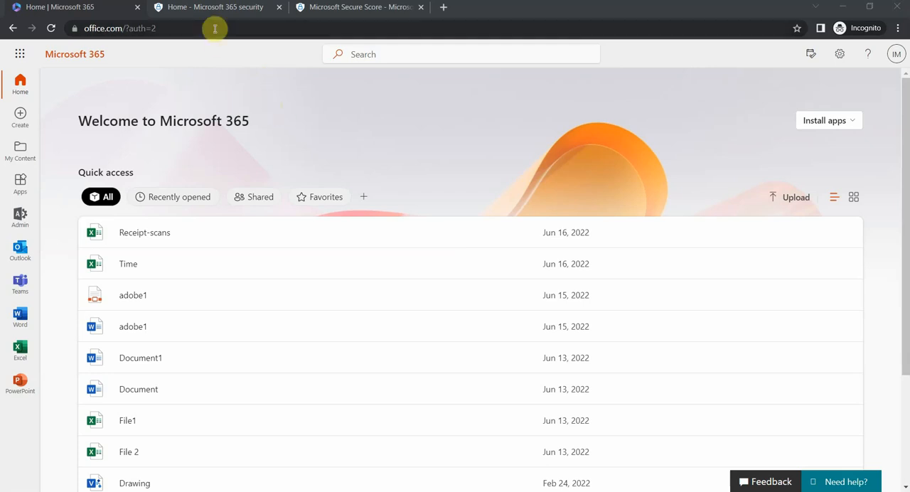
{"action": "mouse_move", "coordinate": [192, 85]}
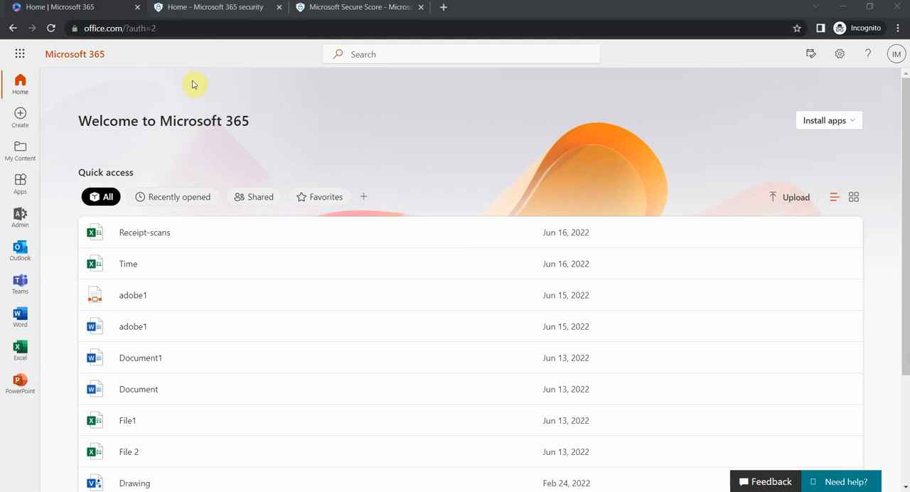
{"action": "mouse_move", "coordinate": [207, 37]}
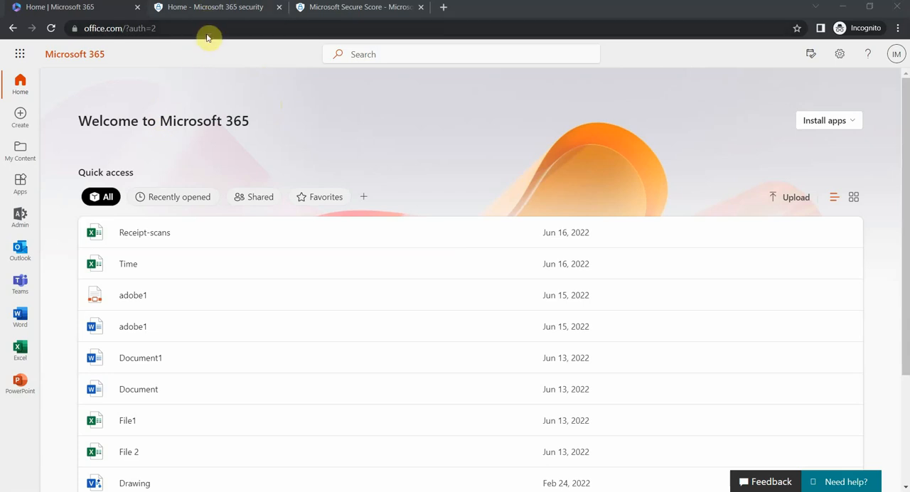
{"action": "mouse_move", "coordinate": [213, 10]}
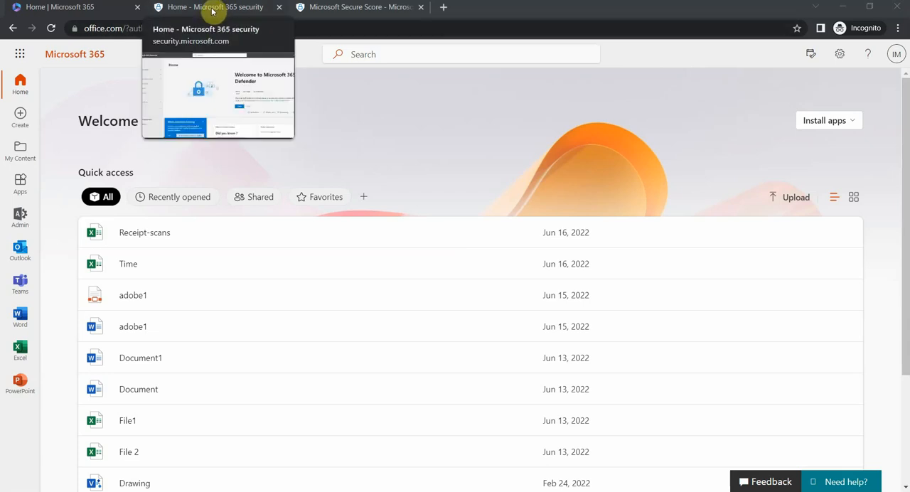
Show the Defender home dashboard without the Attack simulation training tip, down to the 24.36% Secure Score card
{"action": "left_click", "coordinate": [213, 7]}
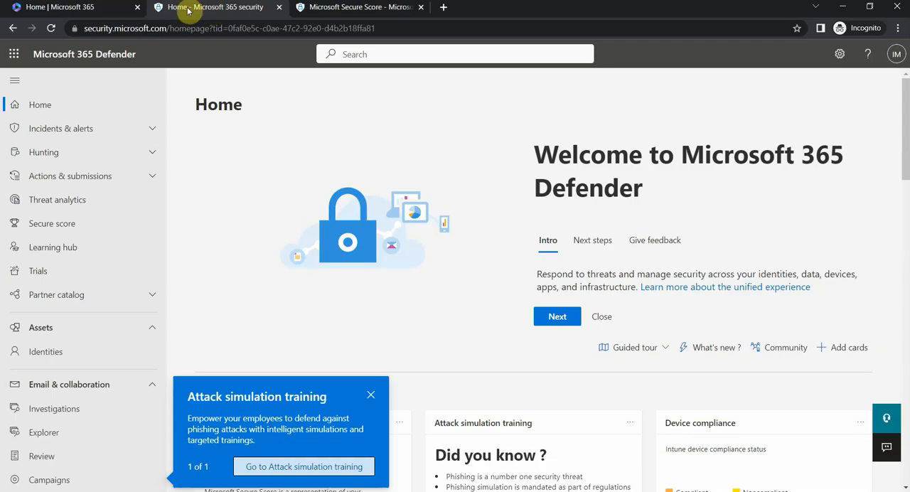
{"action": "left_click", "coordinate": [64, 6]}
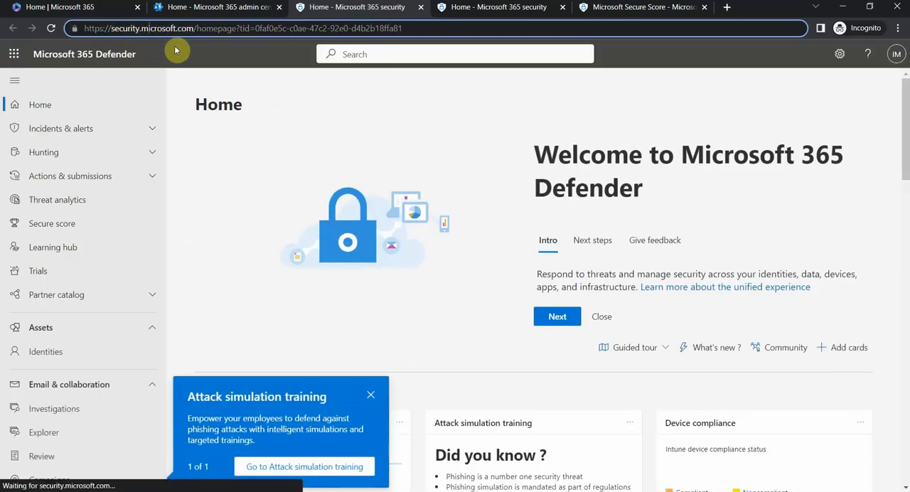
{"action": "left_click", "coordinate": [370, 396]}
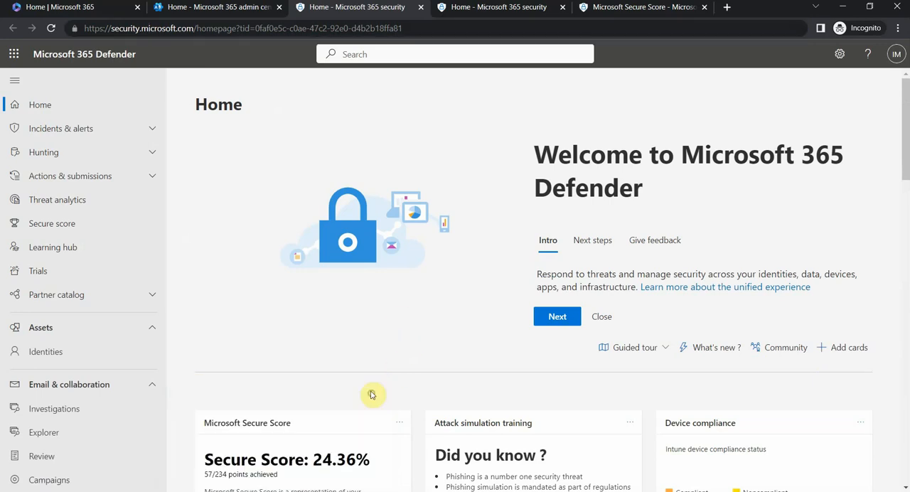
{"action": "mouse_move", "coordinate": [341, 281]}
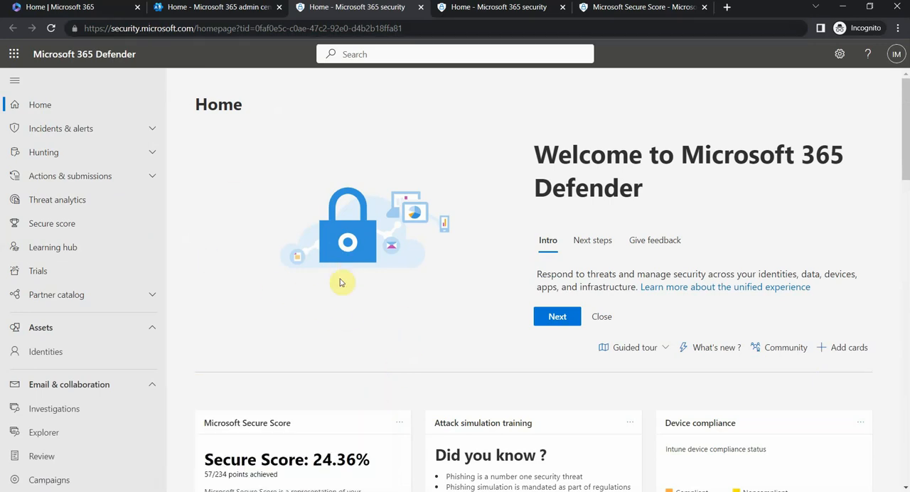
{"action": "scroll", "scroll_direction": "down", "scroll_amount": 3}
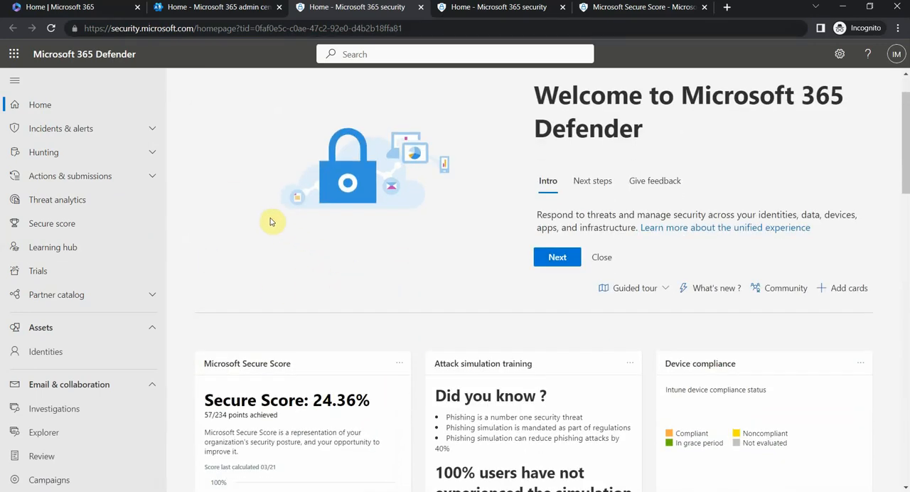
{"action": "scroll", "scroll_direction": "down", "scroll_amount": 3}
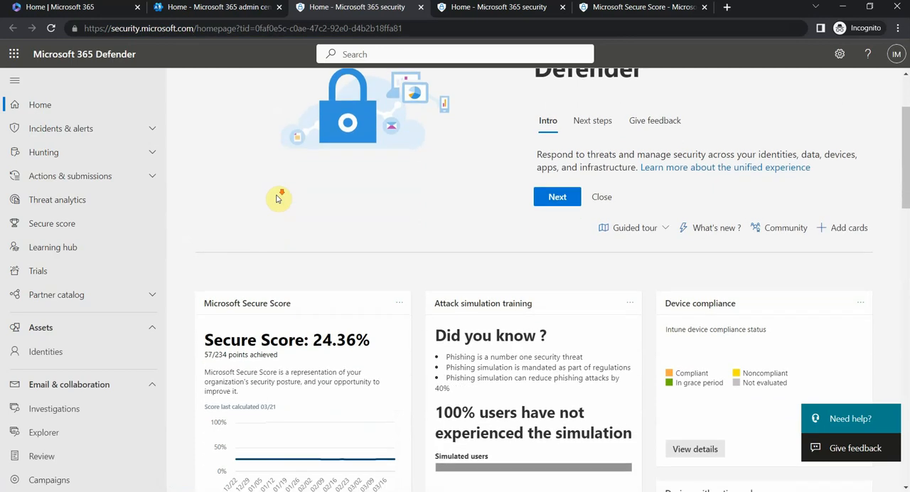
{"action": "scroll", "scroll_direction": "down", "scroll_amount": 3}
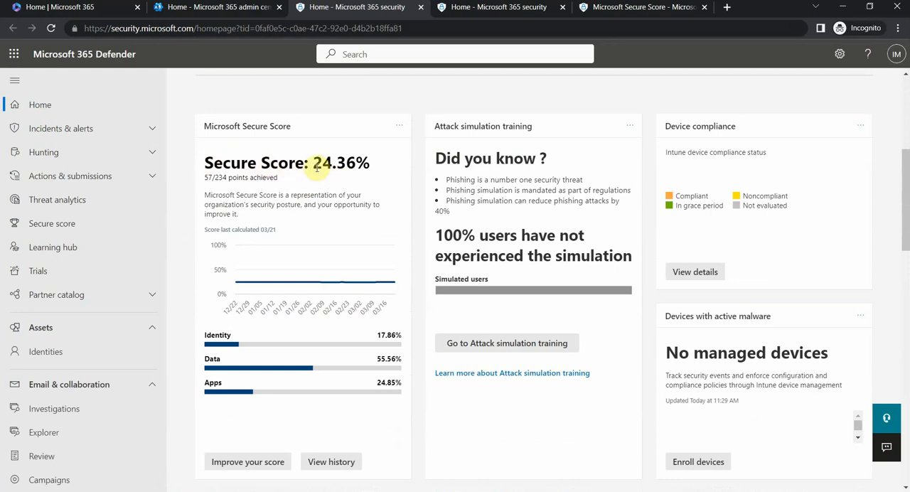
{"action": "mouse_move", "coordinate": [222, 188]}
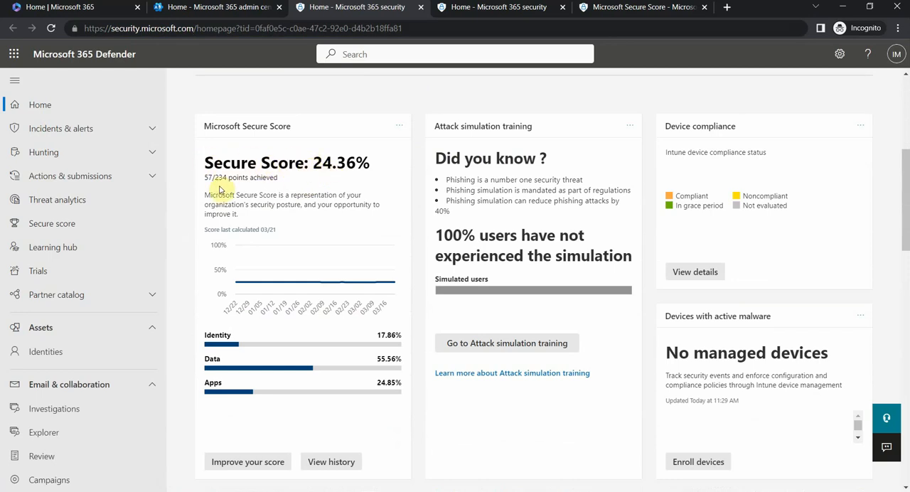
{"action": "mouse_move", "coordinate": [220, 179]}
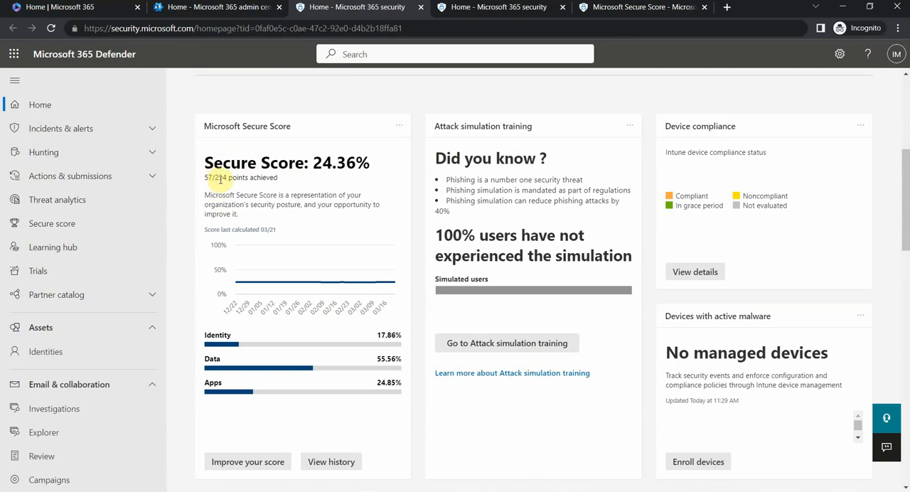
{"action": "mouse_move", "coordinate": [252, 180]}
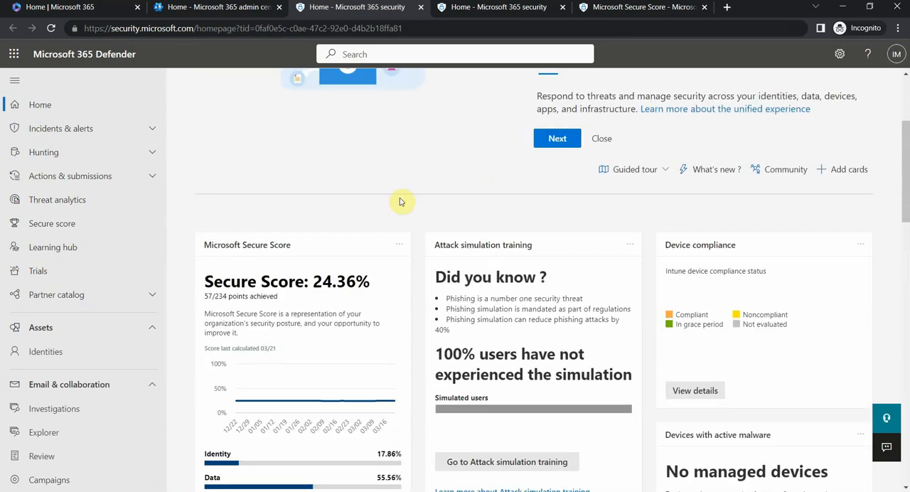
{"action": "mouse_move", "coordinate": [545, 250]}
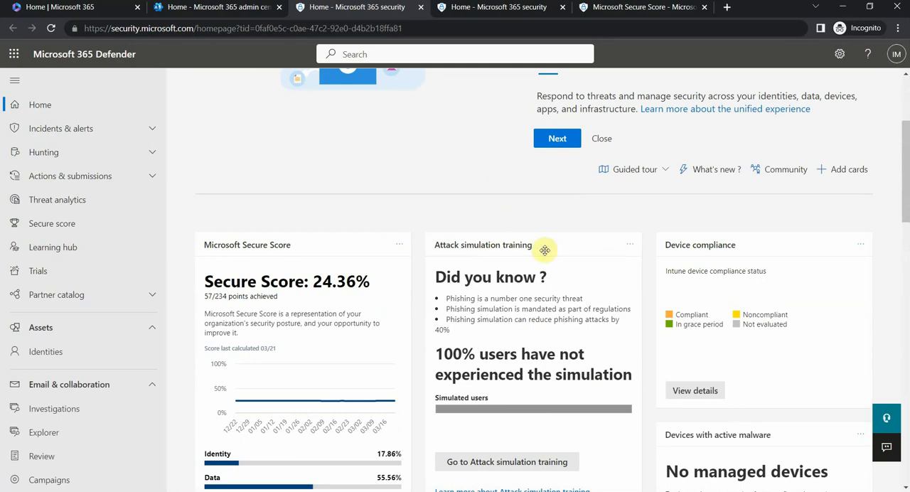
{"action": "mouse_move", "coordinate": [56, 171]}
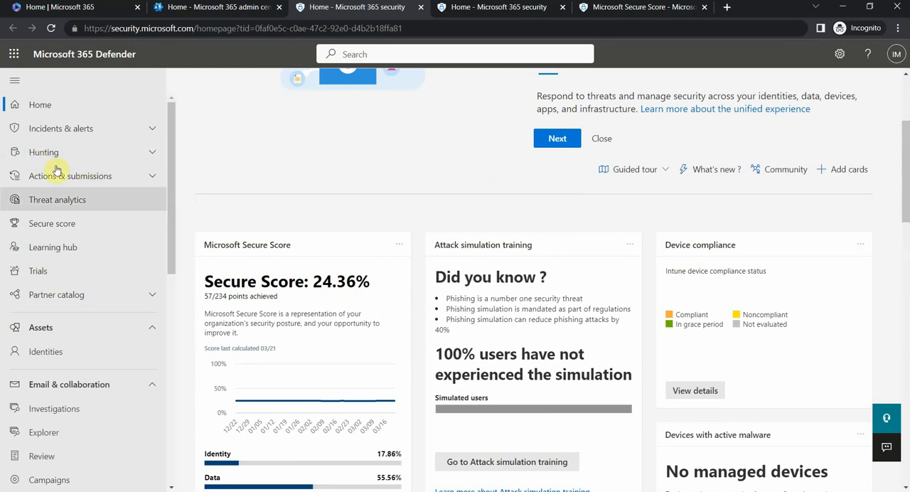
{"action": "mouse_move", "coordinate": [51, 223]}
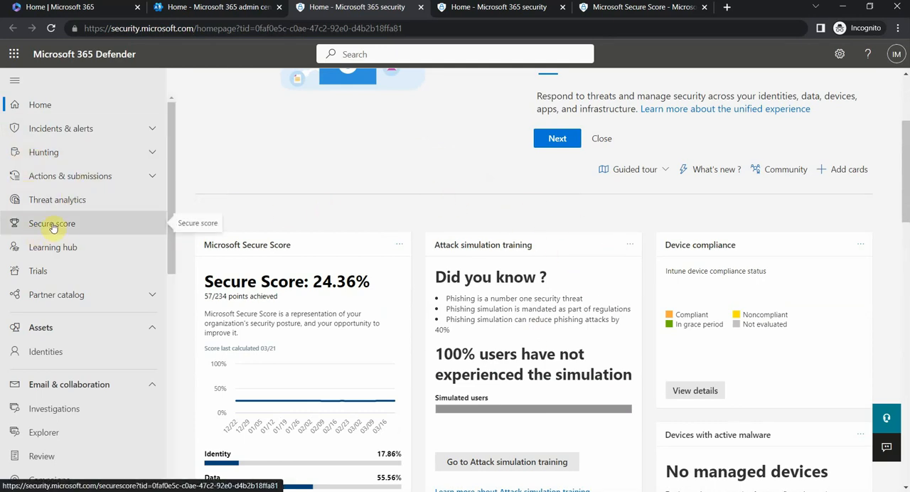
View the Secure Score overview reporting 57 of 234 points and 39 actions to address
{"action": "left_click", "coordinate": [51, 224]}
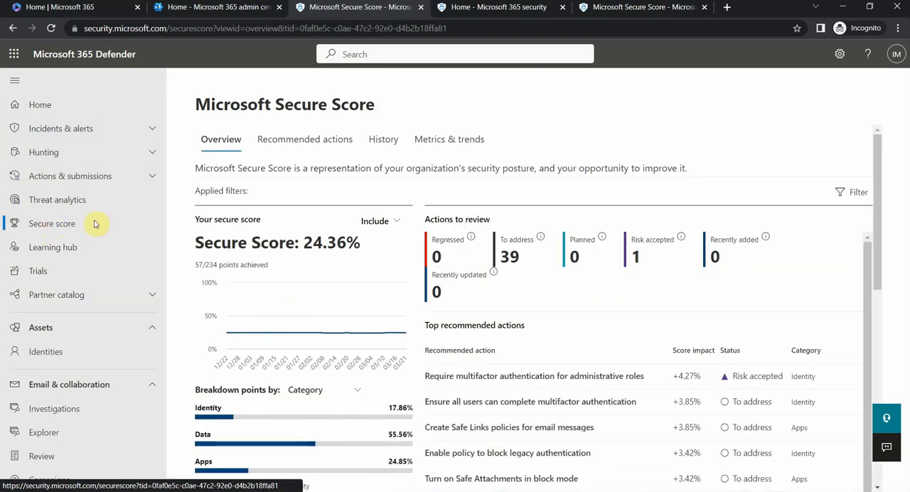
{"action": "mouse_move", "coordinate": [274, 192]}
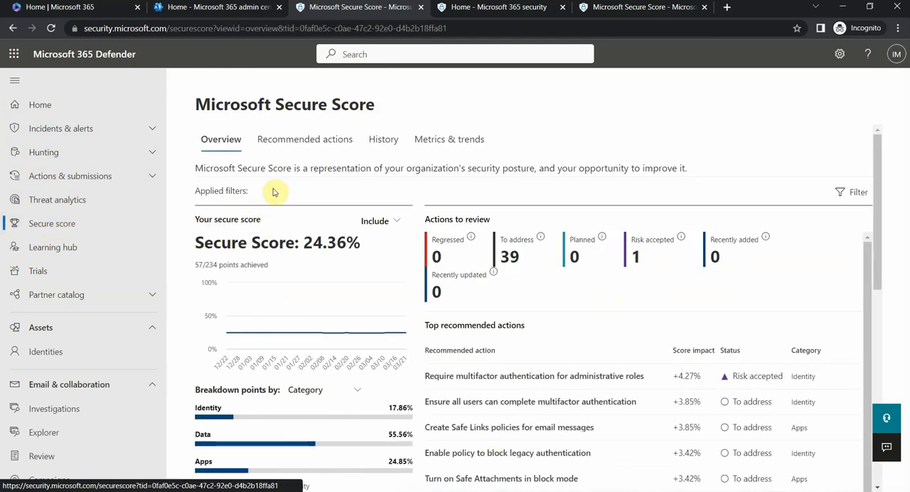
{"action": "mouse_move", "coordinate": [428, 114]}
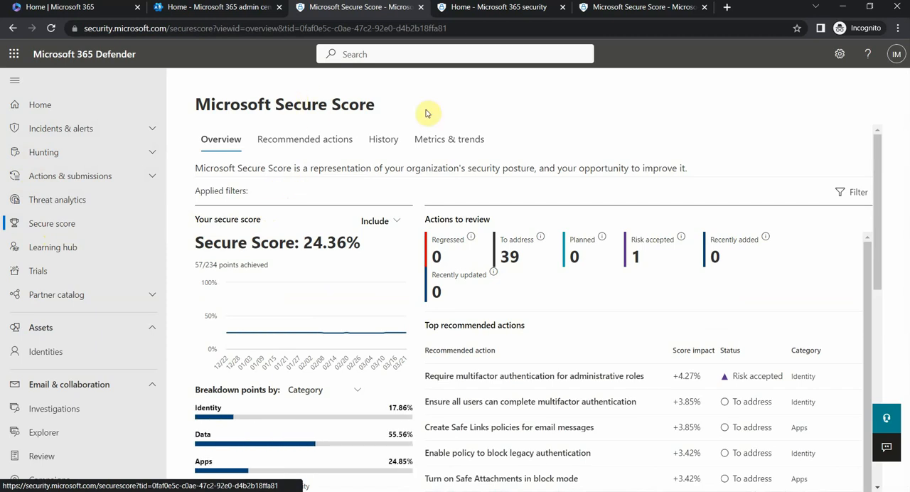
{"action": "mouse_move", "coordinate": [491, 119]}
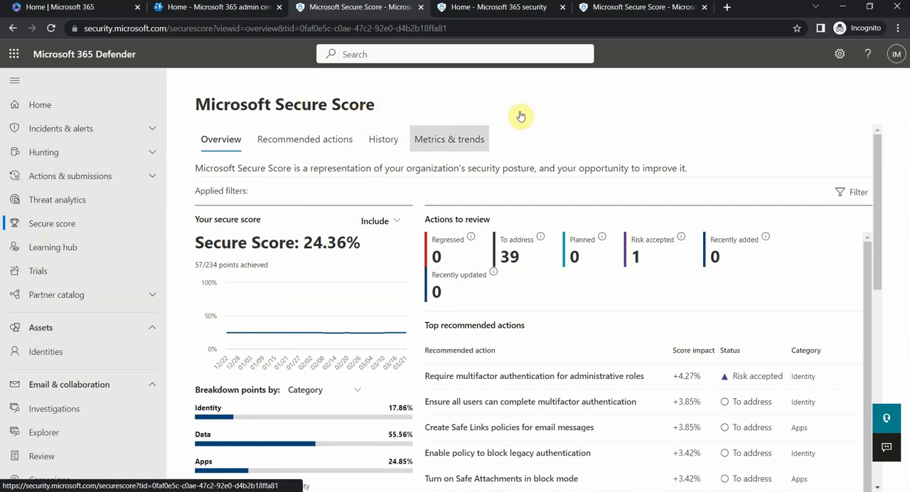
{"action": "mouse_move", "coordinate": [198, 240]}
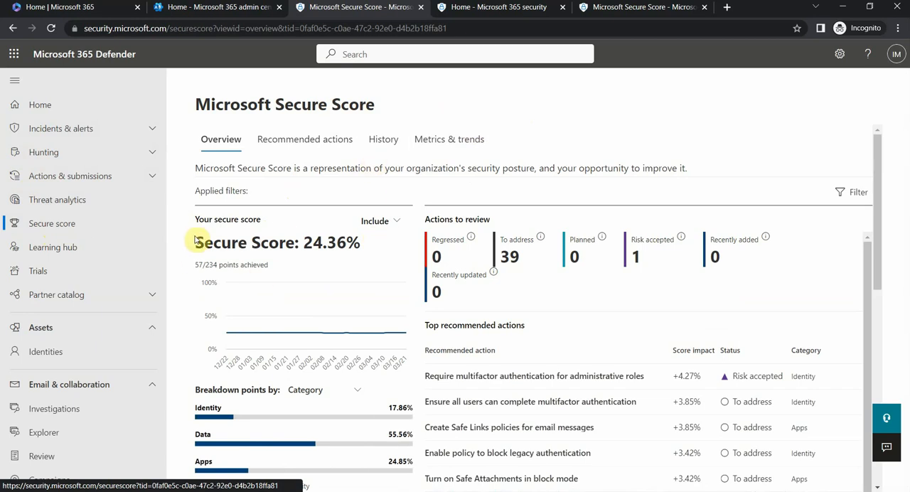
{"action": "mouse_move", "coordinate": [287, 242]}
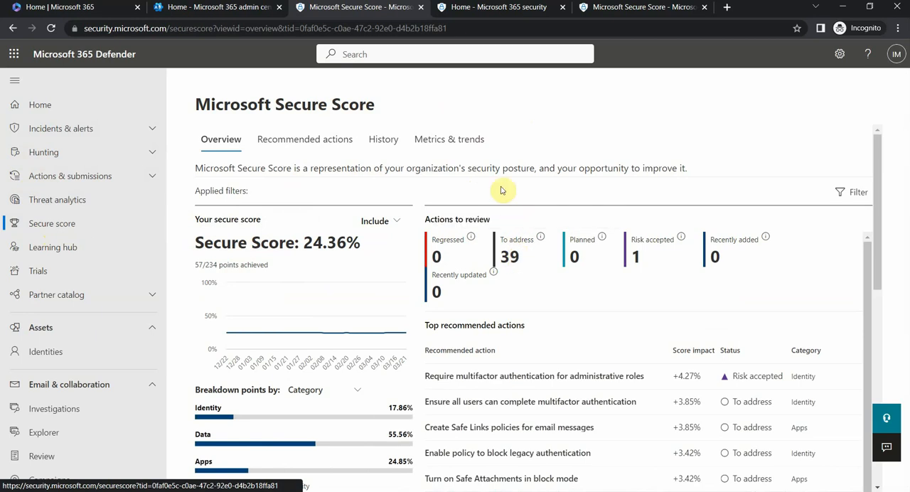
{"action": "scroll", "scroll_direction": "down", "scroll_amount": 3}
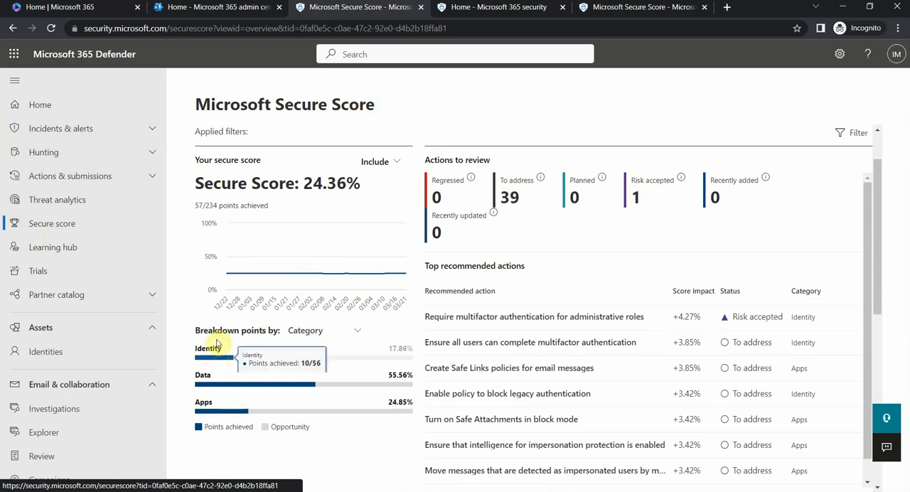
{"action": "mouse_move", "coordinate": [228, 348]}
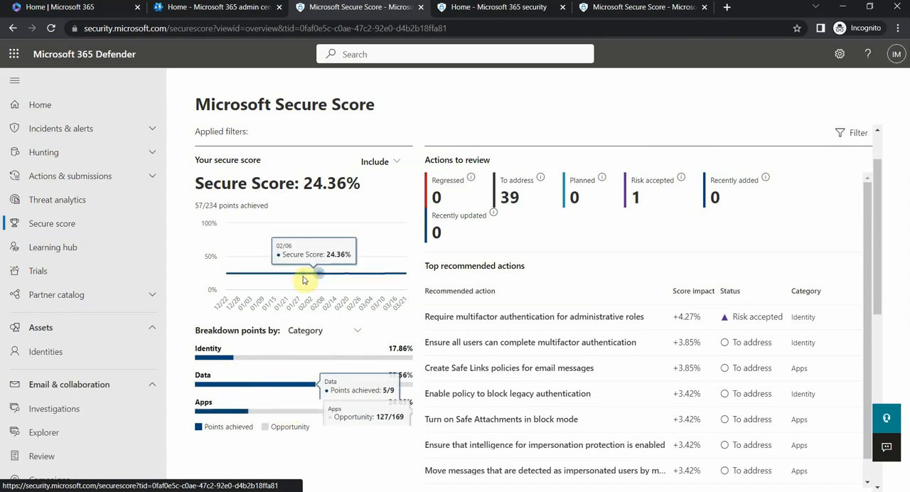
{"action": "mouse_move", "coordinate": [364, 182]}
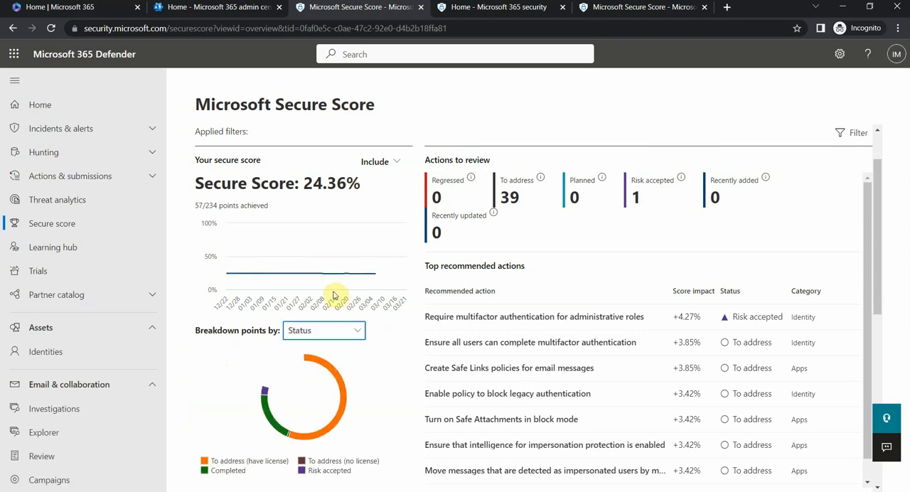
{"action": "scroll", "scroll_direction": "down", "scroll_amount": 3}
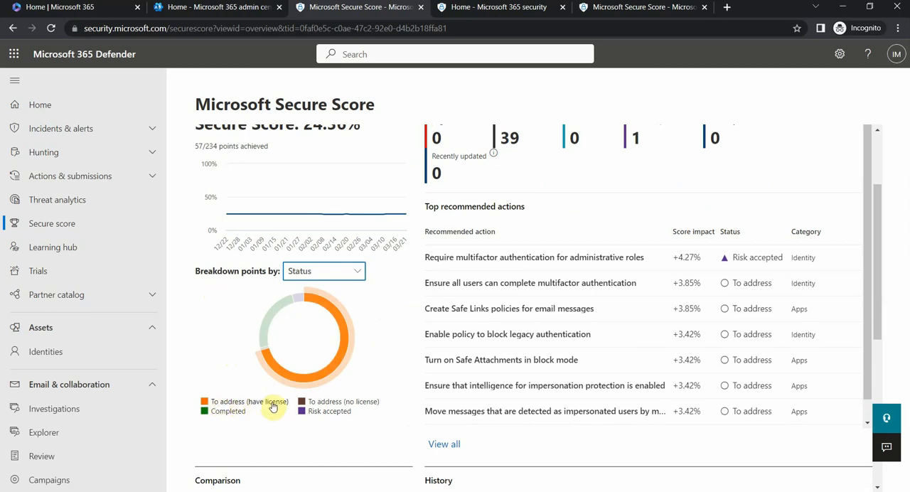
{"action": "mouse_move", "coordinate": [268, 407]}
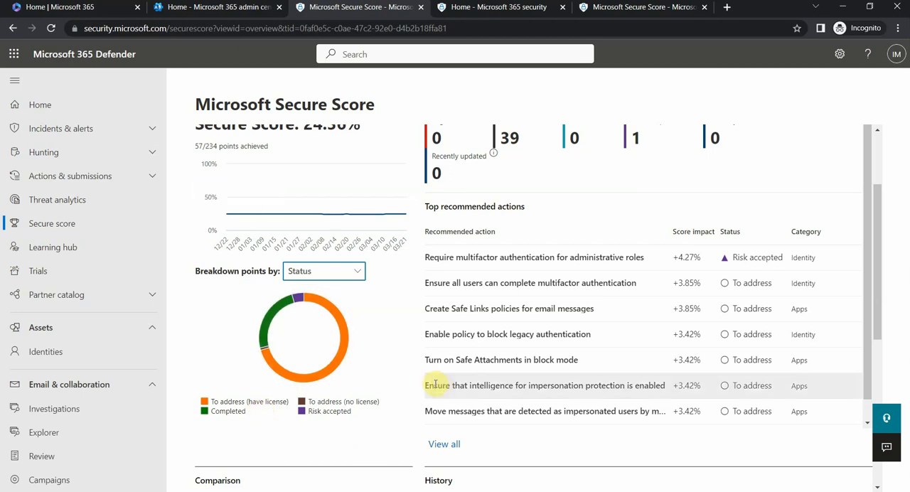
{"action": "mouse_move", "coordinate": [386, 372]}
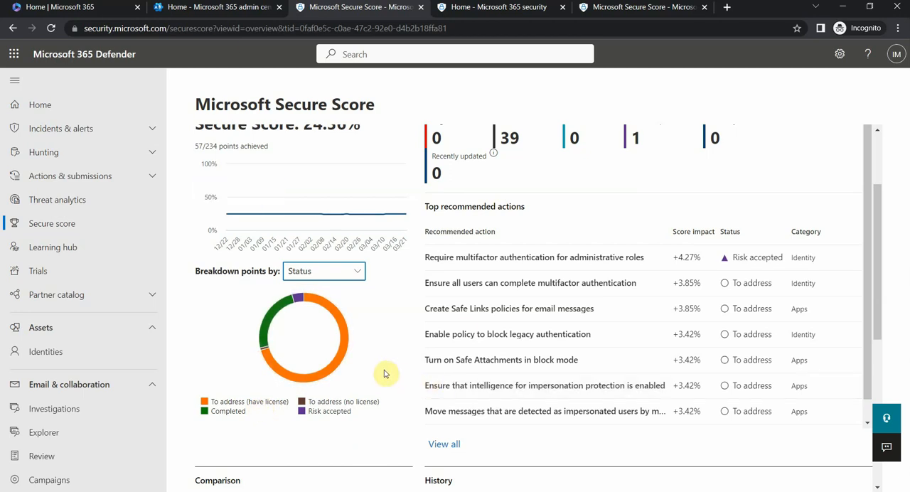
{"action": "mouse_move", "coordinate": [177, 254]}
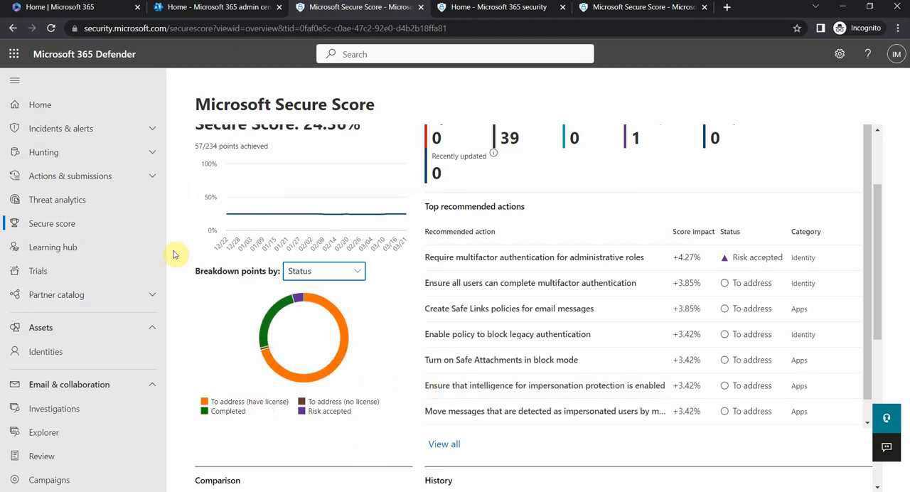
{"action": "mouse_move", "coordinate": [181, 250]}
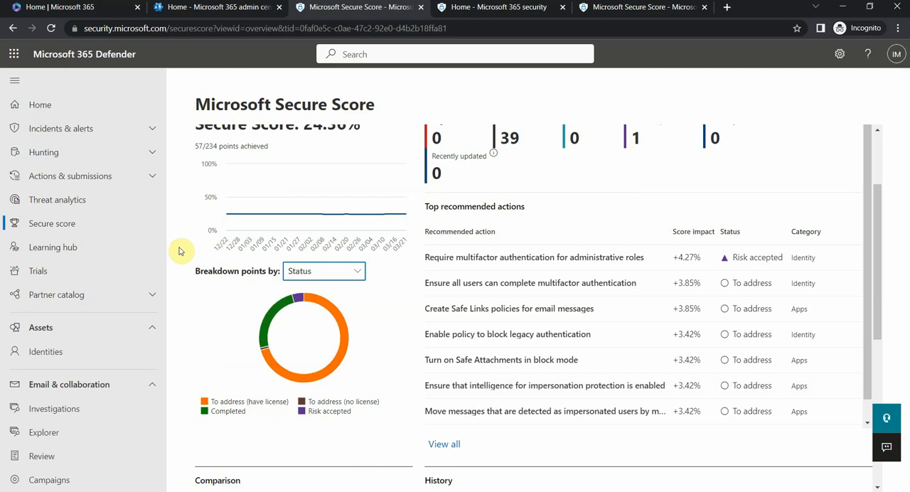
{"action": "mouse_move", "coordinate": [301, 384]}
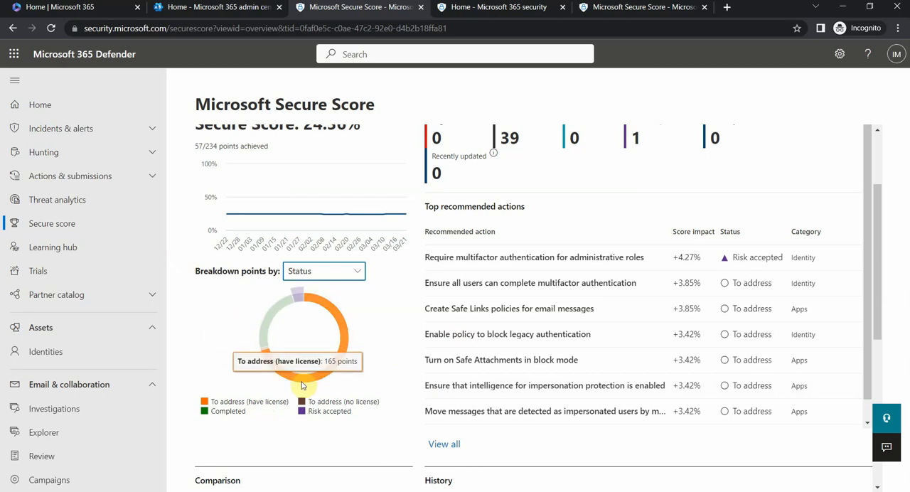
{"action": "mouse_move", "coordinate": [314, 291]}
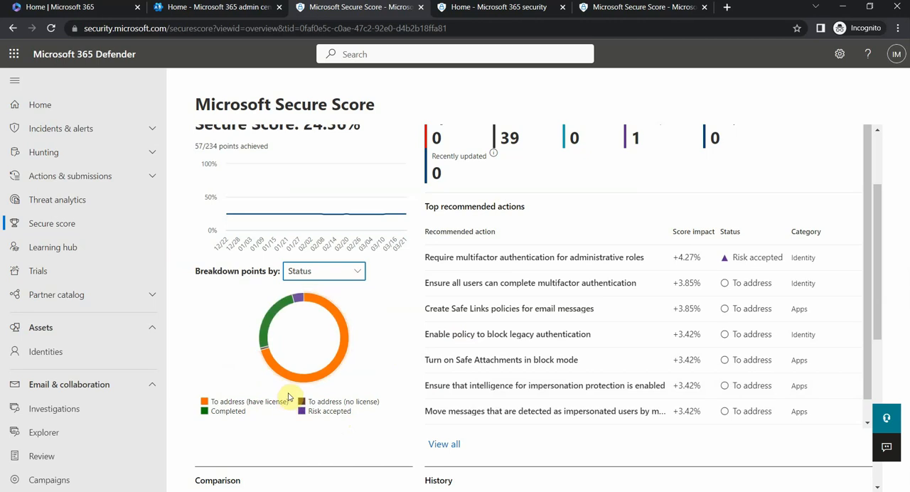
{"action": "mouse_move", "coordinate": [269, 381]}
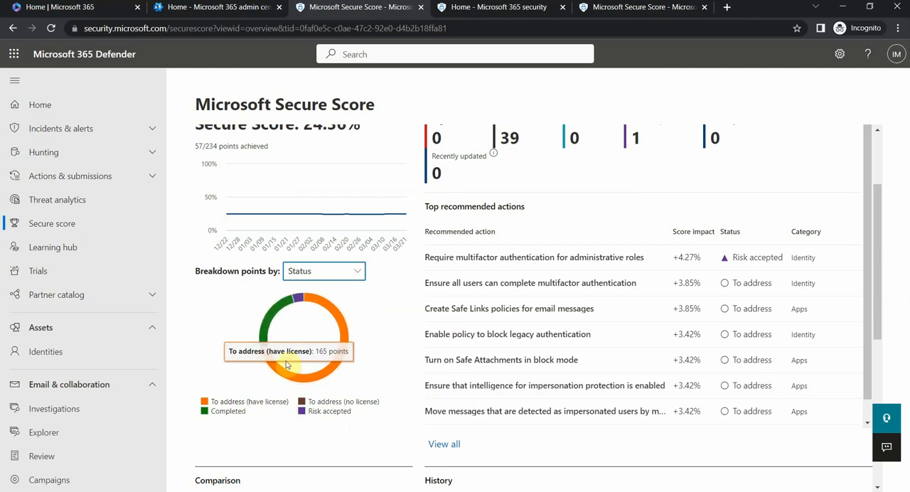
{"action": "mouse_move", "coordinate": [293, 402]}
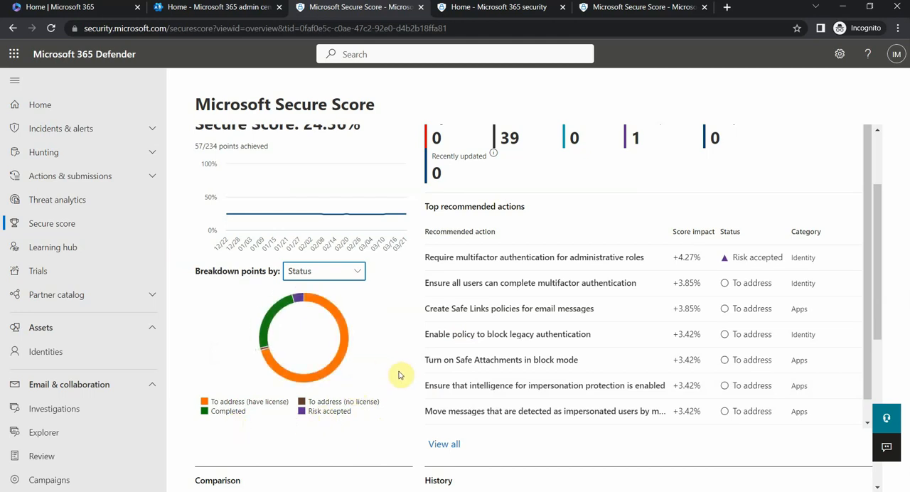
{"action": "mouse_move", "coordinate": [552, 309]}
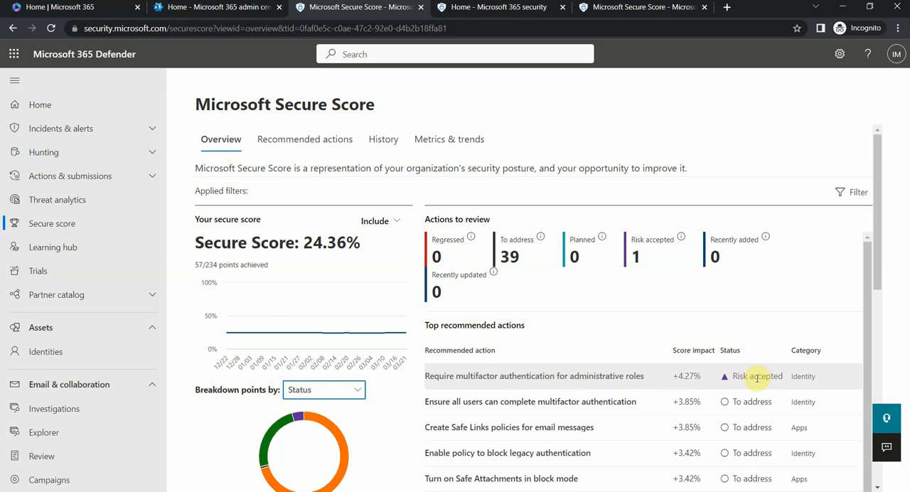
{"action": "mouse_move", "coordinate": [691, 378]}
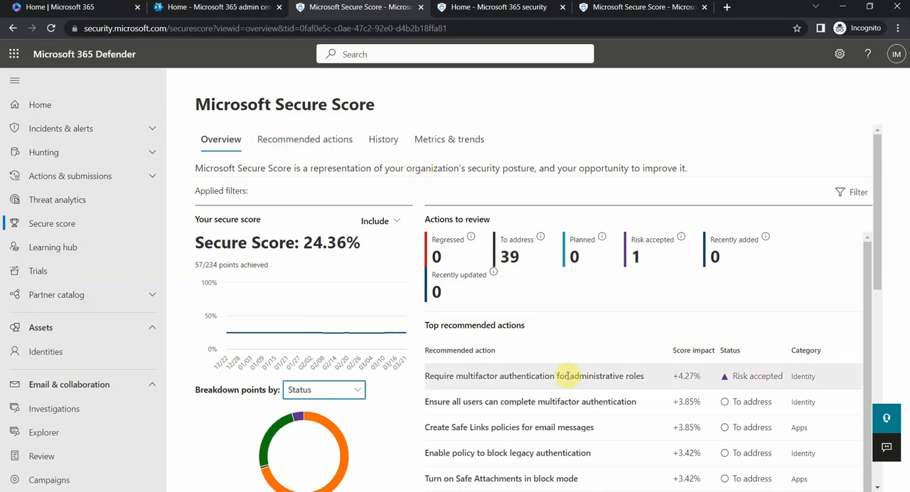
{"action": "mouse_move", "coordinate": [477, 376]}
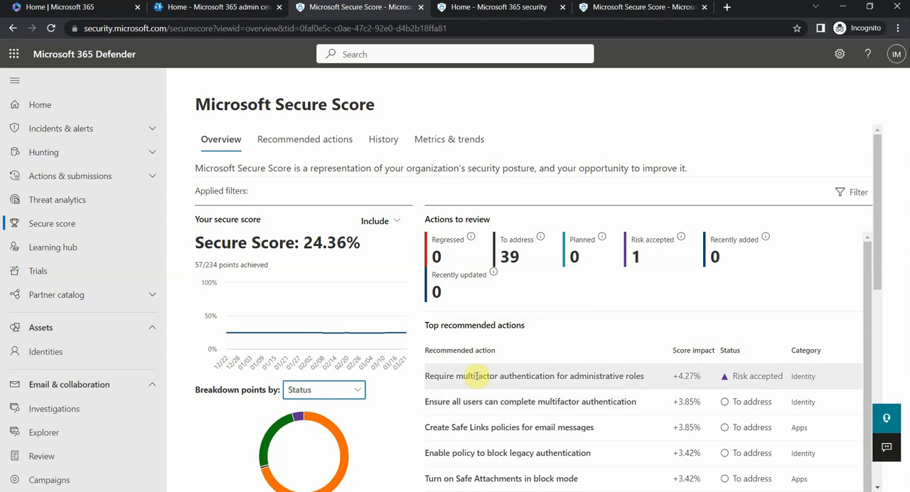
{"action": "mouse_move", "coordinate": [674, 418]}
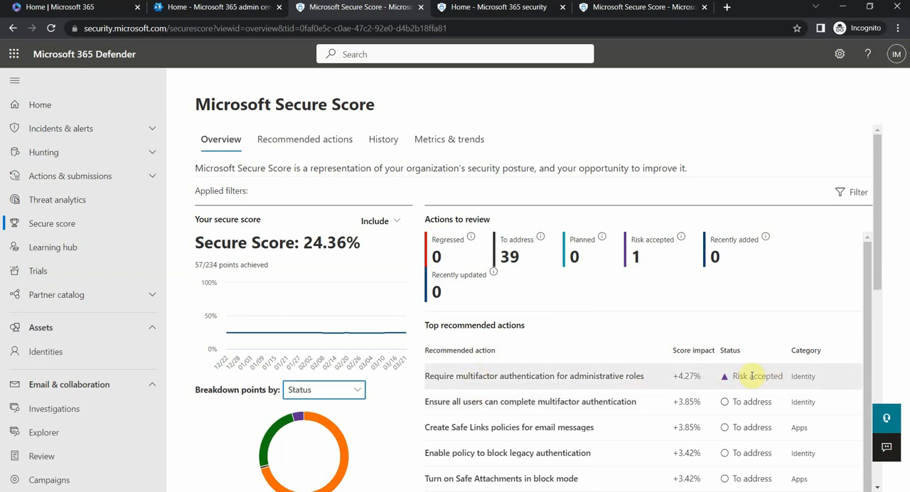
View the comparison of 24.36 vs 47.29 for similar organizations and the score history
{"action": "scroll", "scroll_direction": "down", "scroll_amount": 3}
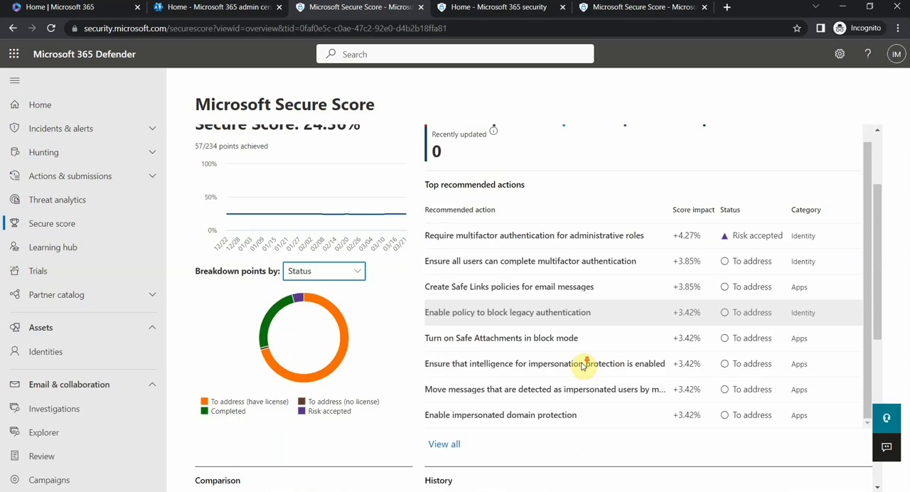
{"action": "scroll", "scroll_direction": "down", "scroll_amount": 3}
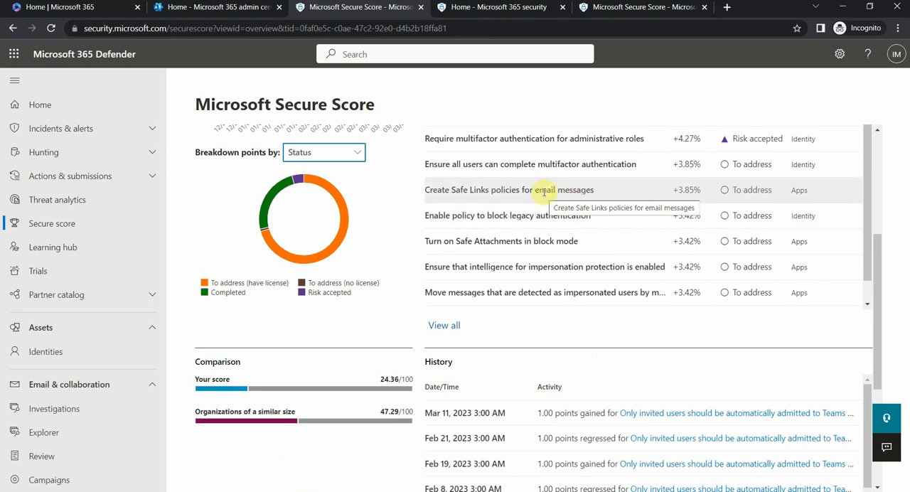
{"action": "scroll", "scroll_direction": "down", "scroll_amount": 3}
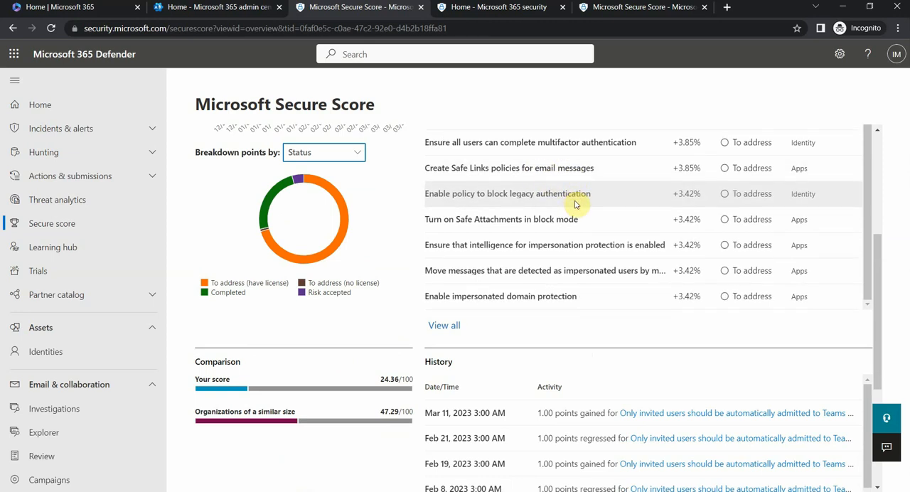
{"action": "mouse_move", "coordinate": [582, 230]}
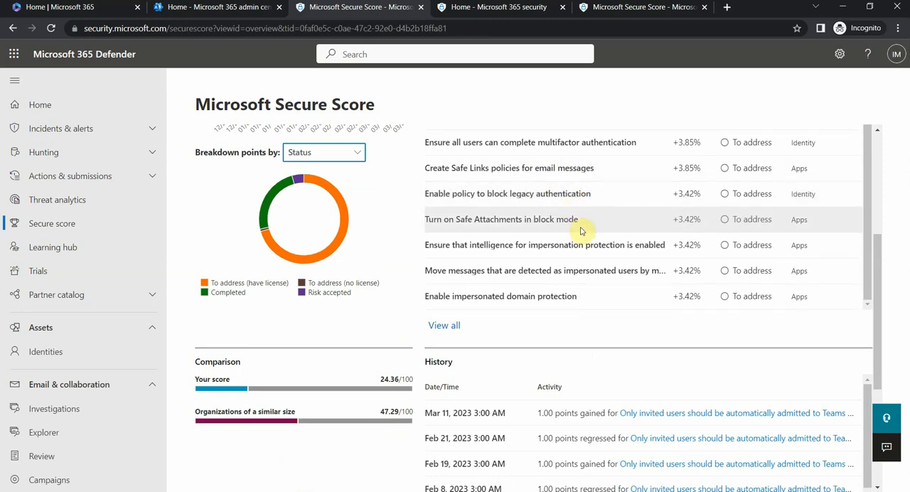
{"action": "mouse_move", "coordinate": [577, 221]}
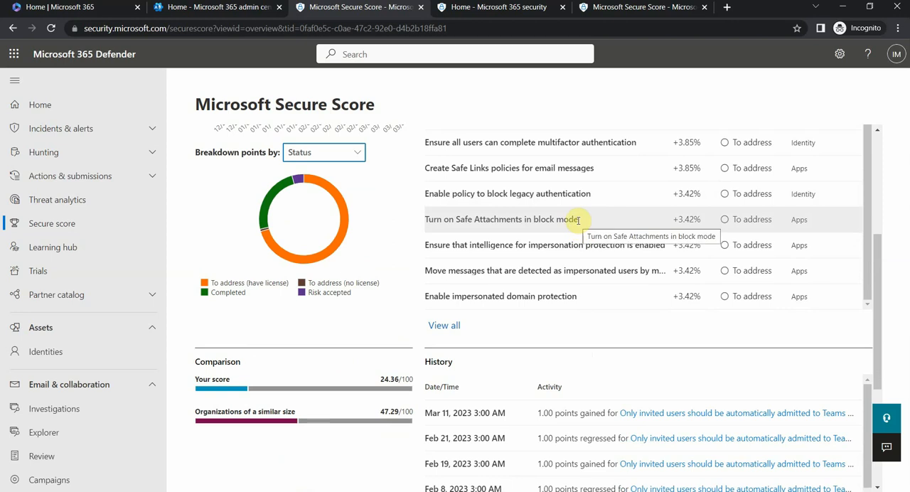
{"action": "scroll", "scroll_direction": "down", "scroll_amount": 3}
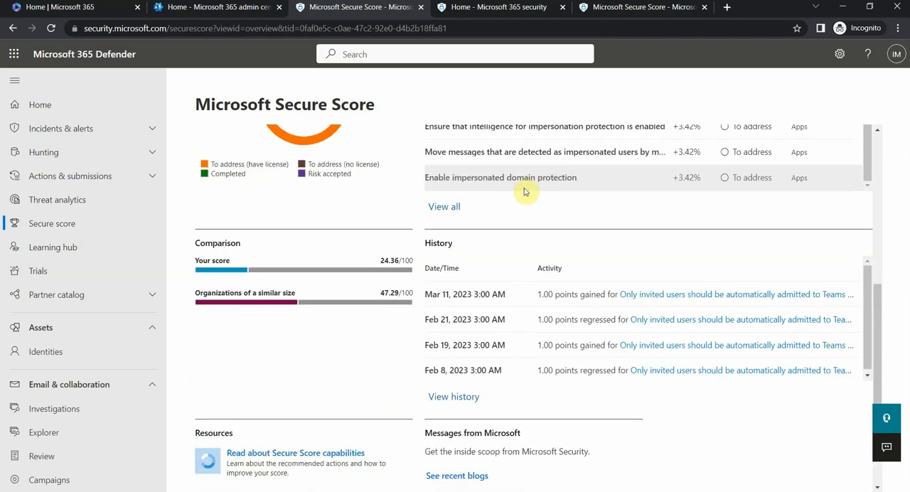
{"action": "mouse_move", "coordinate": [234, 262]}
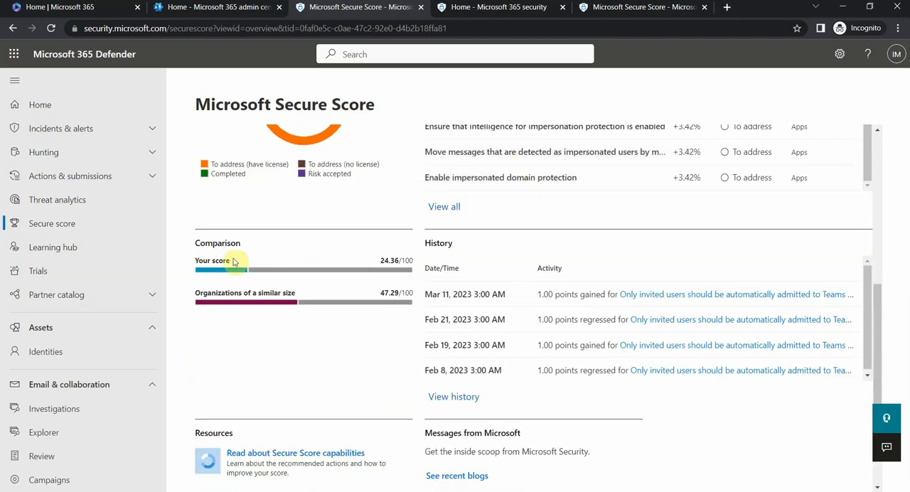
{"action": "mouse_move", "coordinate": [307, 232]}
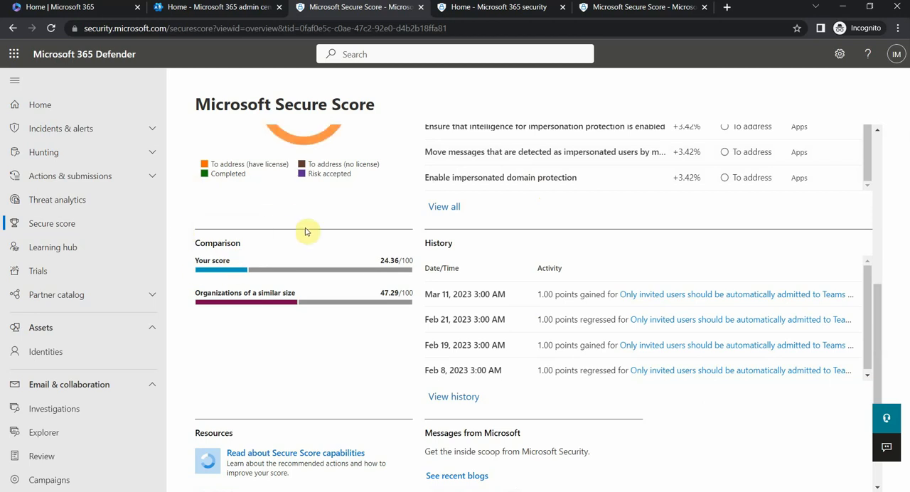
{"action": "mouse_move", "coordinate": [207, 270]}
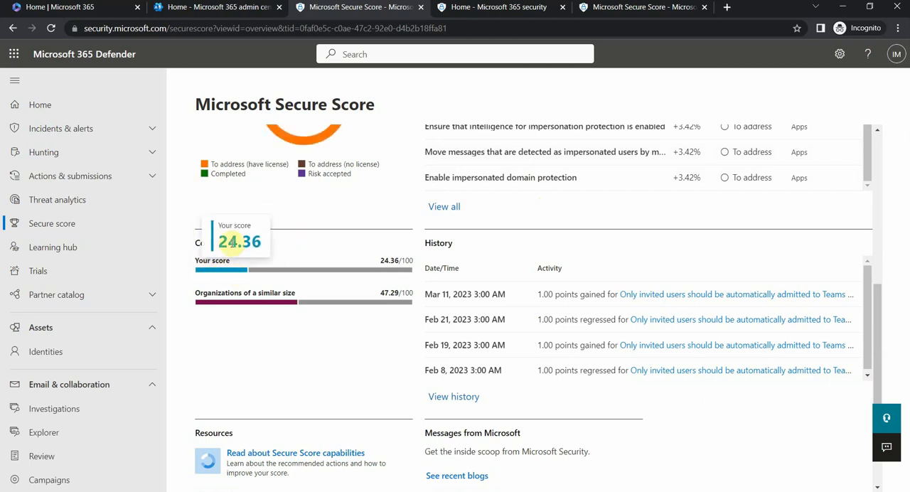
{"action": "mouse_move", "coordinate": [248, 296]}
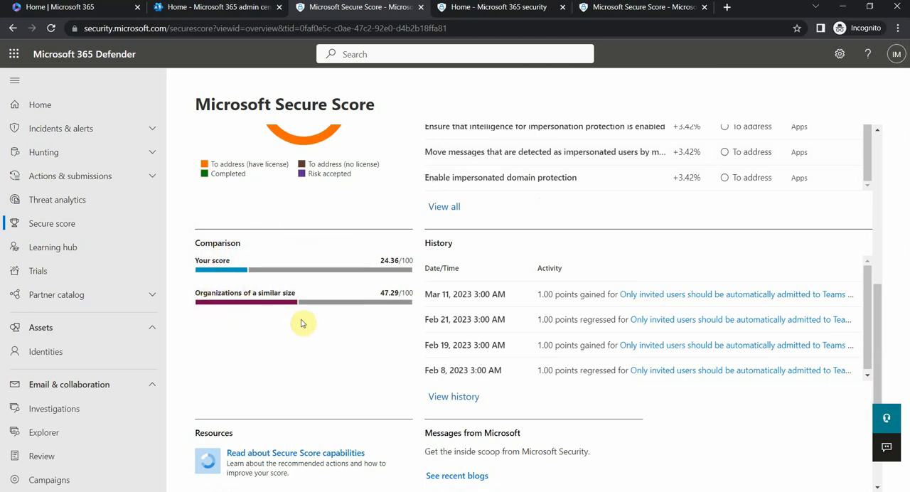
{"action": "mouse_move", "coordinate": [233, 133]}
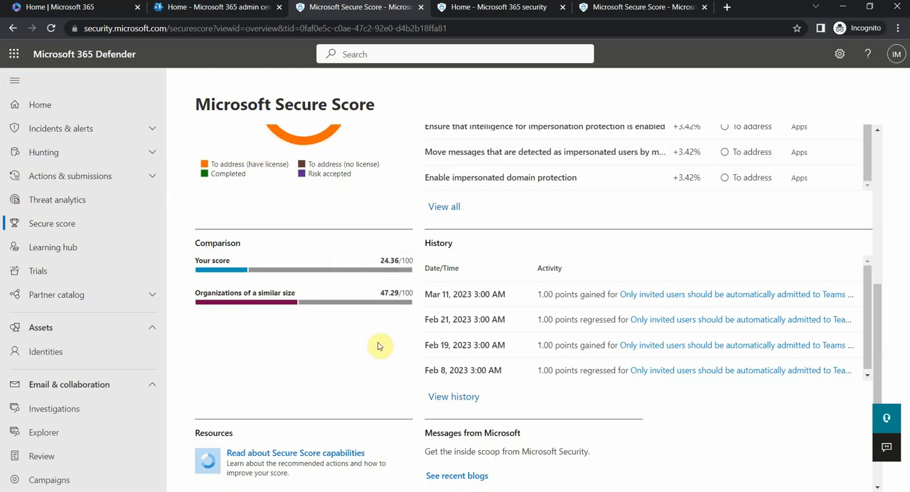
{"action": "mouse_move", "coordinate": [225, 310]}
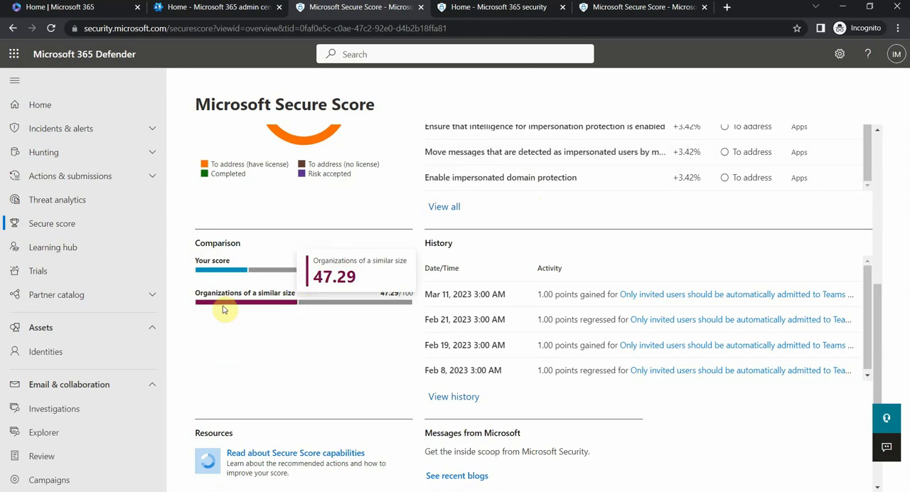
{"action": "mouse_move", "coordinate": [298, 306]}
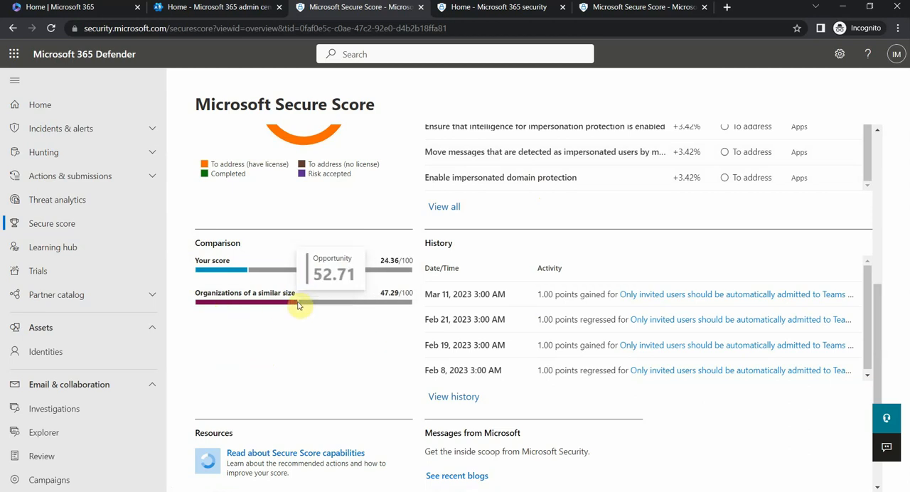
{"action": "mouse_move", "coordinate": [333, 347]}
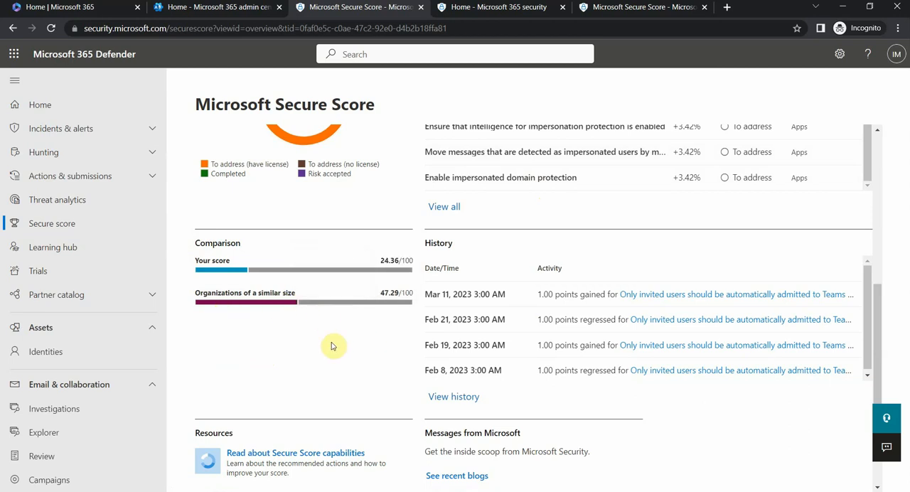
{"action": "mouse_move", "coordinate": [381, 289]}
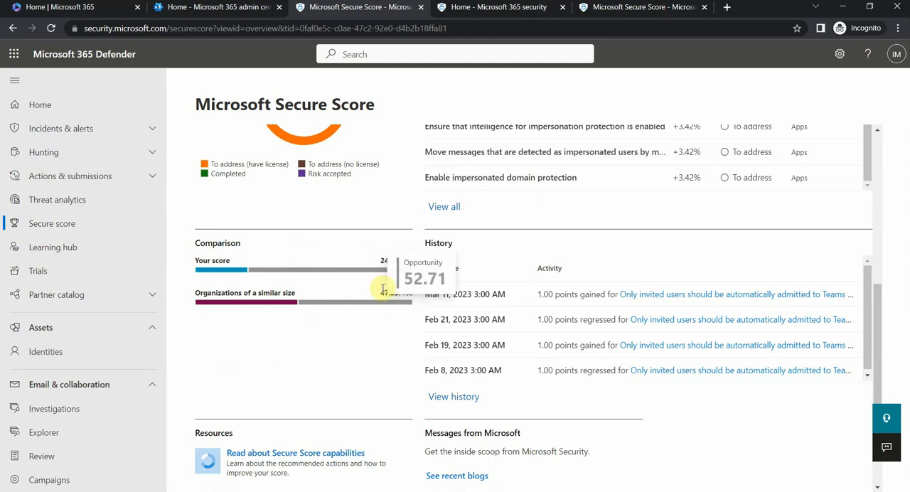
{"action": "scroll", "scroll_direction": "down", "scroll_amount": 3}
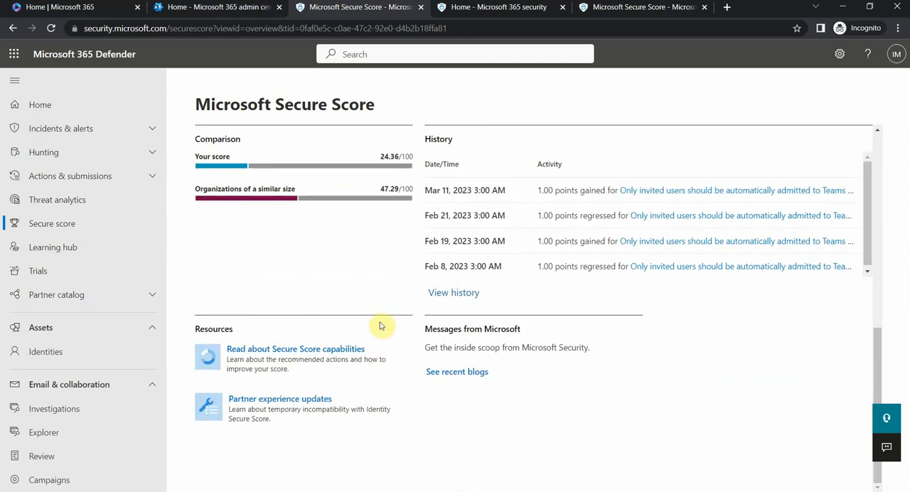
{"action": "mouse_move", "coordinate": [372, 398]}
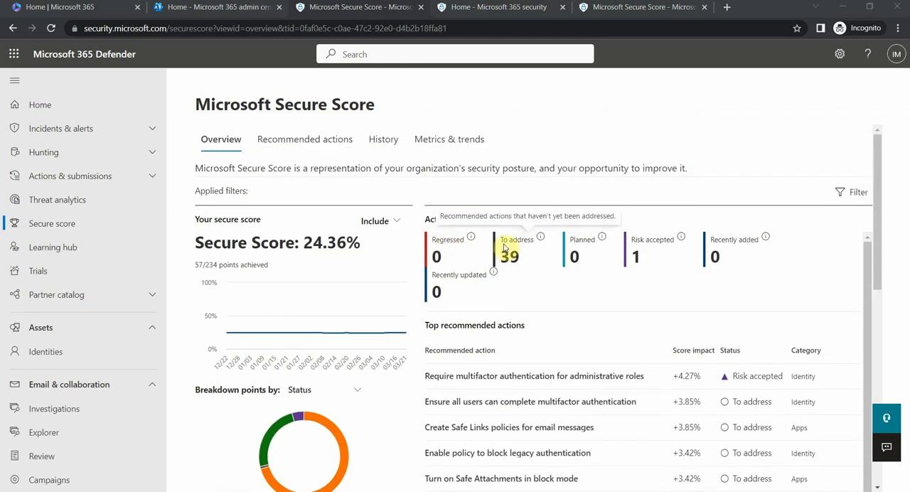
{"action": "mouse_move", "coordinate": [520, 248]}
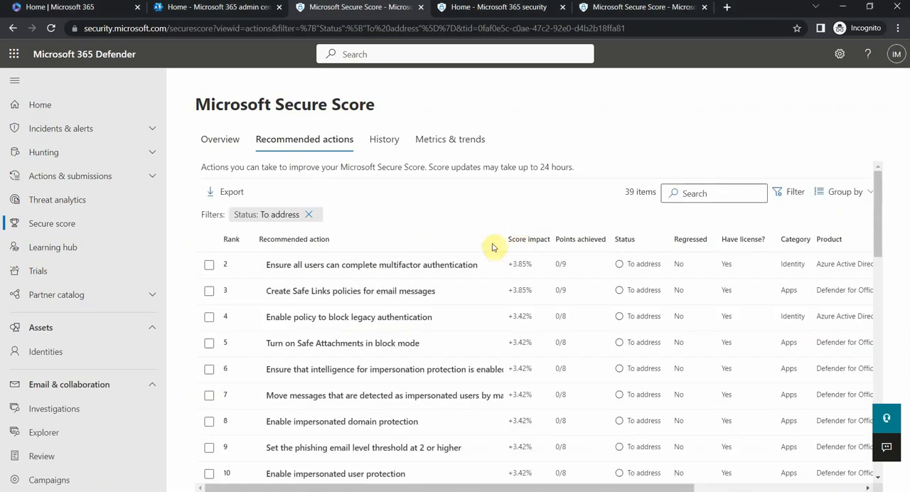
{"action": "mouse_move", "coordinate": [411, 170]}
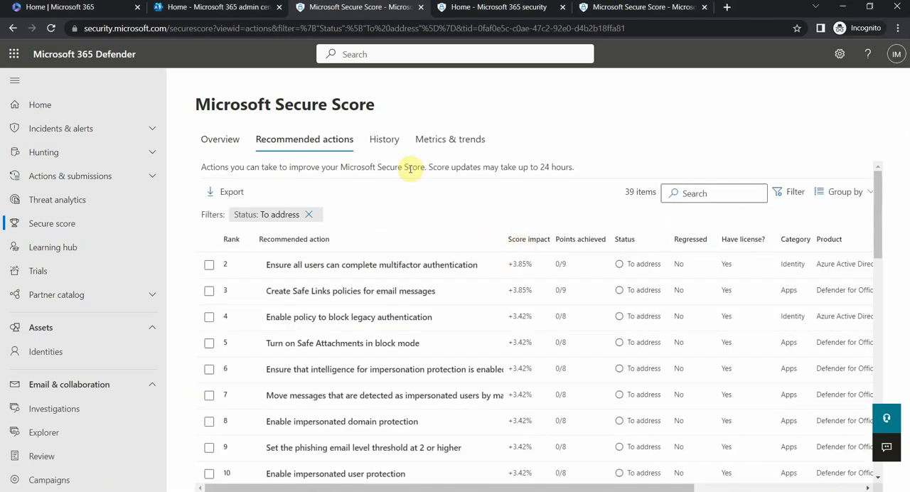
{"action": "mouse_move", "coordinate": [270, 228]}
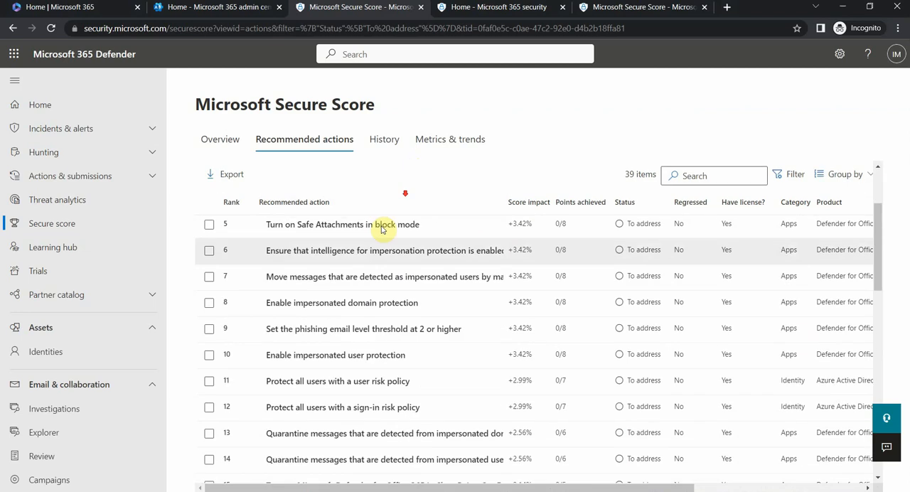
Select the 'Ensure all users can complete MFA' action among the 39 to address
{"action": "scroll", "scroll_direction": "down", "scroll_amount": 3}
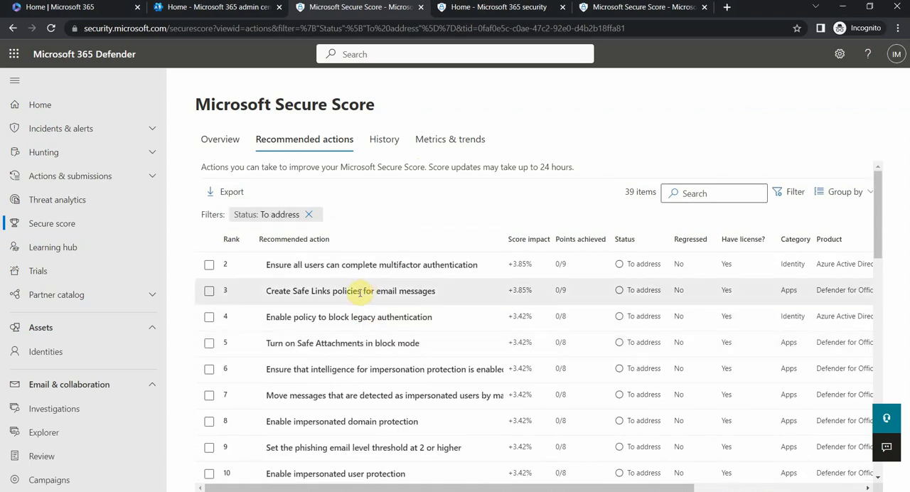
{"action": "mouse_move", "coordinate": [392, 273]}
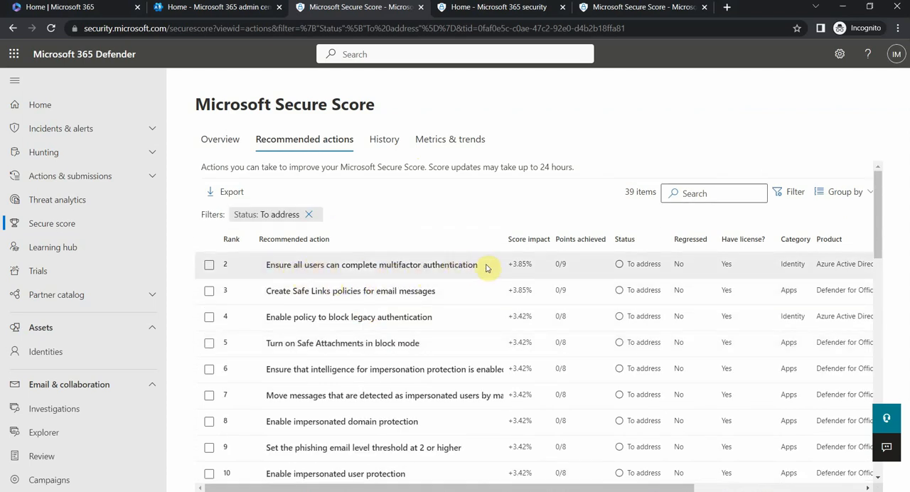
{"action": "left_click", "coordinate": [209, 264]}
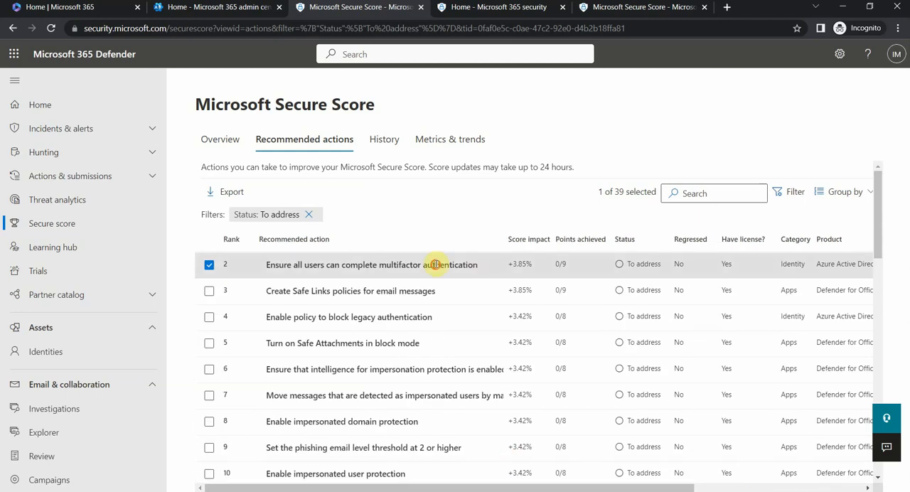
View the all-users MFA action's details reporting 10 of 10 users unregistered
{"action": "left_click", "coordinate": [371, 264]}
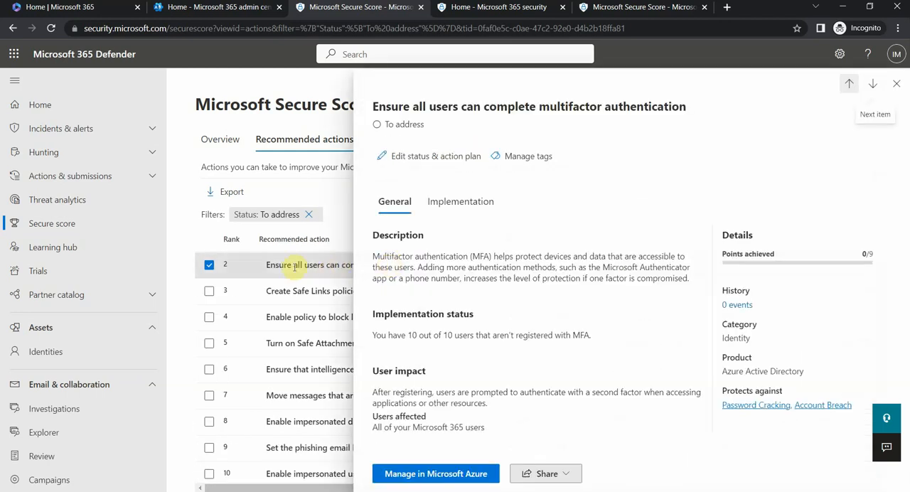
{"action": "mouse_move", "coordinate": [427, 239]}
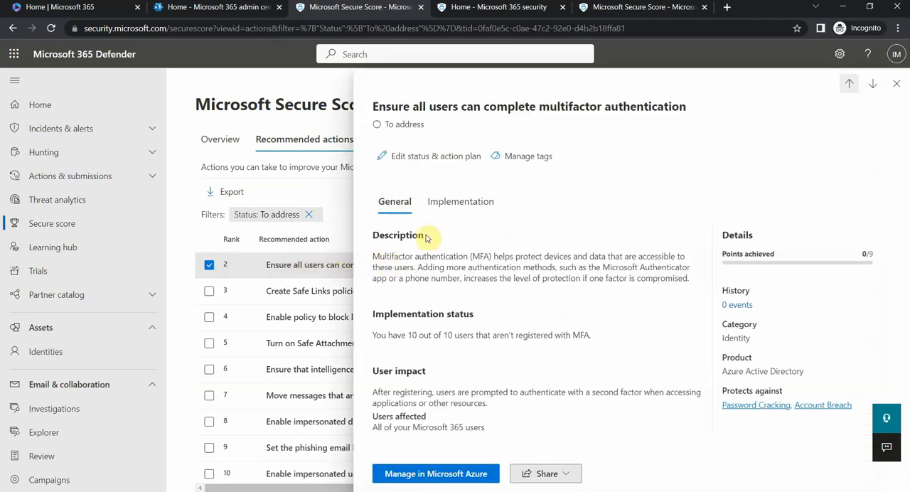
{"action": "mouse_move", "coordinate": [586, 279]}
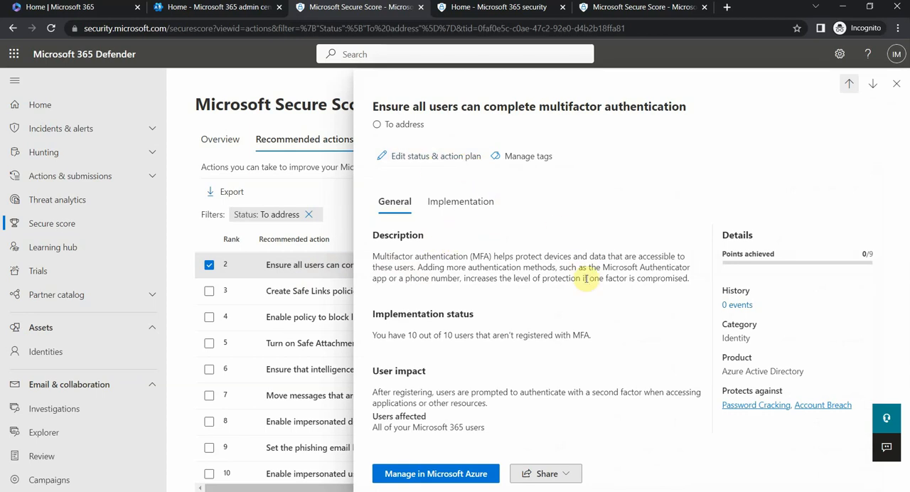
{"action": "mouse_move", "coordinate": [438, 336]}
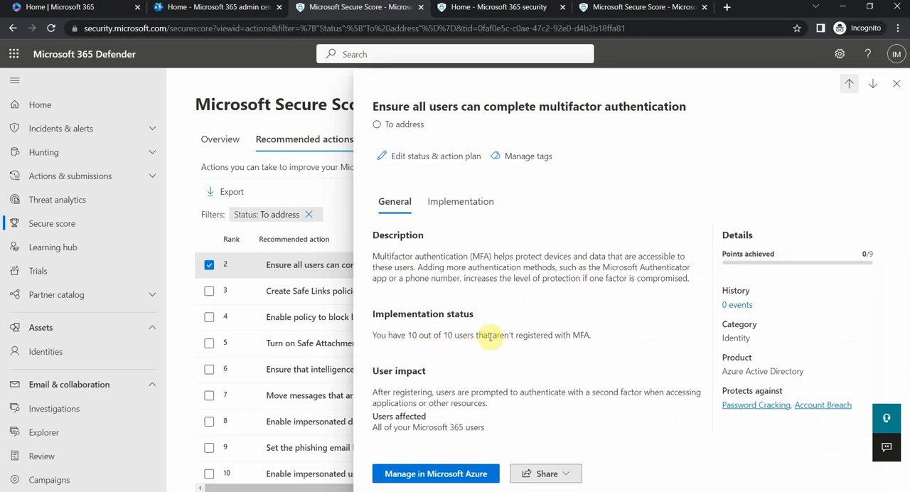
{"action": "mouse_move", "coordinate": [577, 347]}
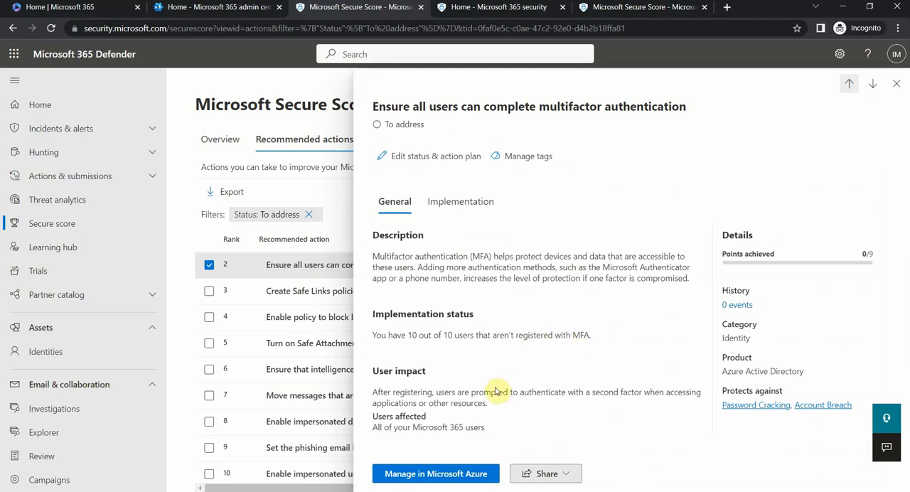
{"action": "mouse_move", "coordinate": [577, 361]}
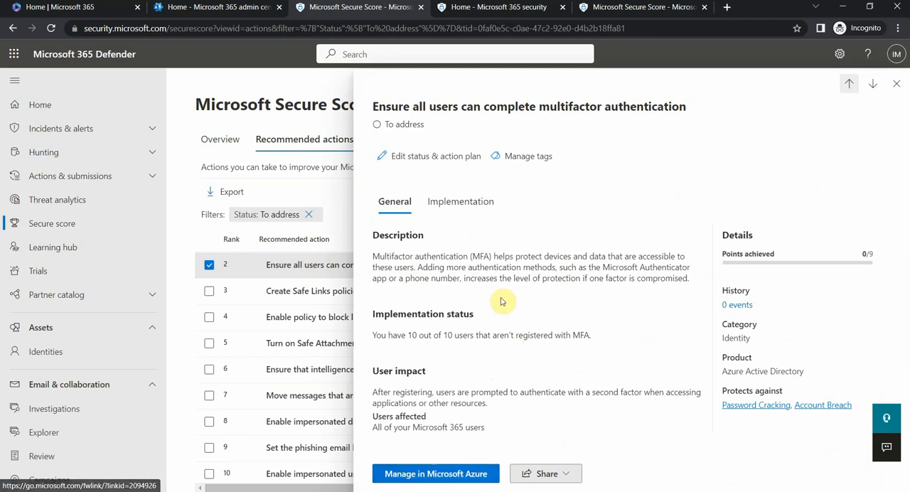
{"action": "mouse_move", "coordinate": [391, 162]}
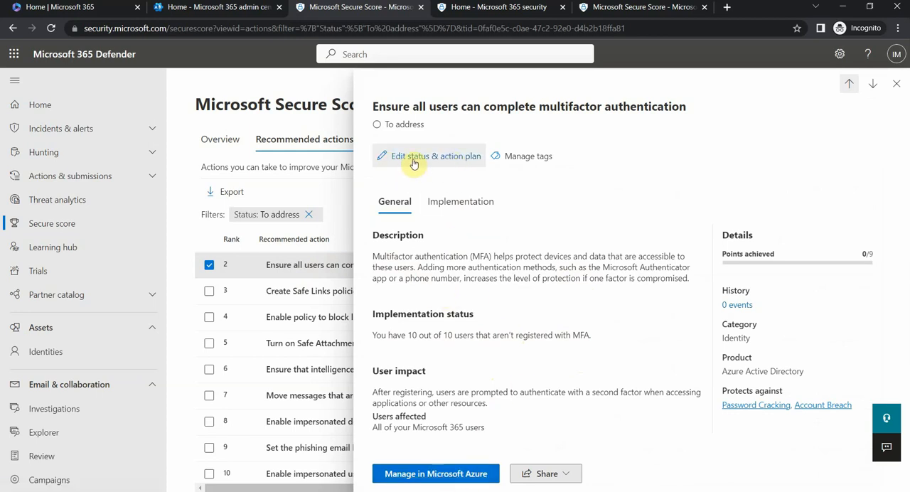
Mark the all-users MFA action as Risk accepted with the note 'I will postpone it for now' and save
{"action": "left_click", "coordinate": [436, 156]}
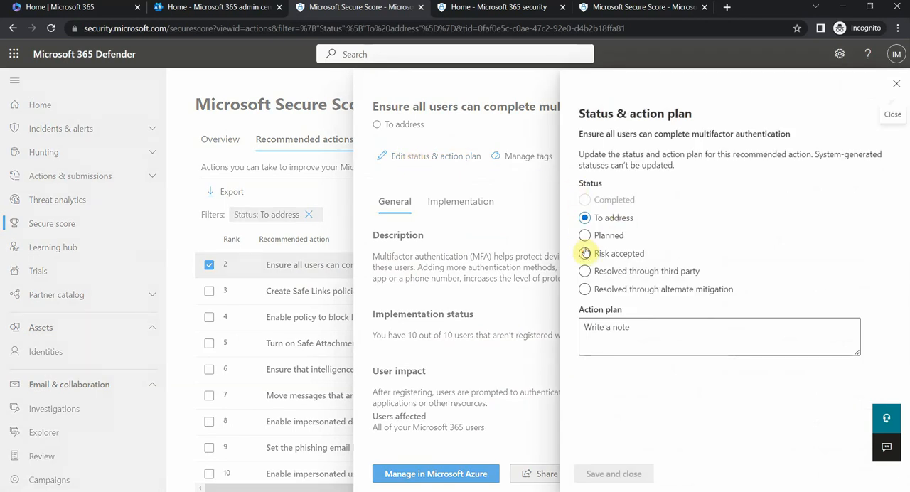
{"action": "left_click", "coordinate": [583, 254]}
{"action": "type", "text": "i will post"}
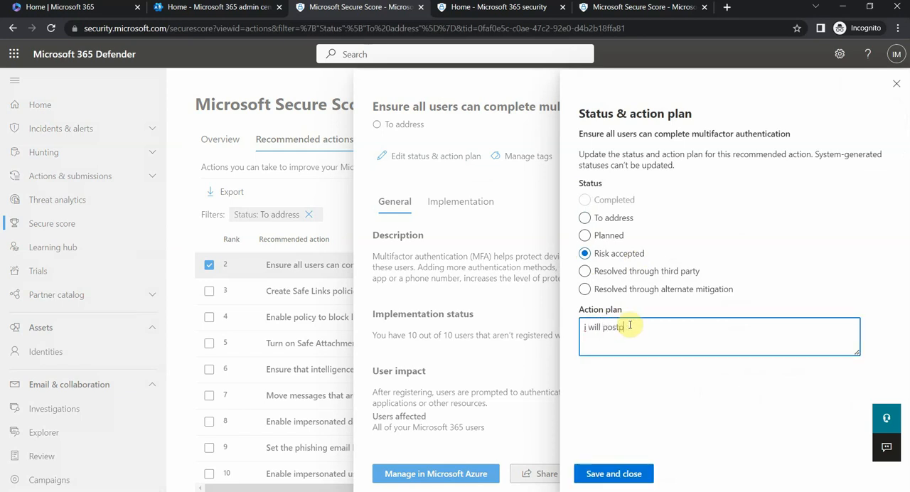
{"action": "type", "text": "pone it for now"}
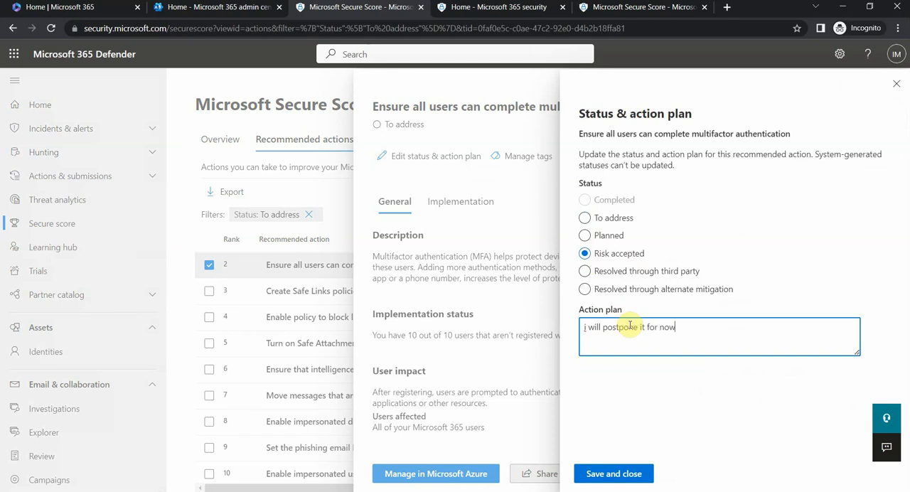
{"action": "left_click", "coordinate": [614, 472]}
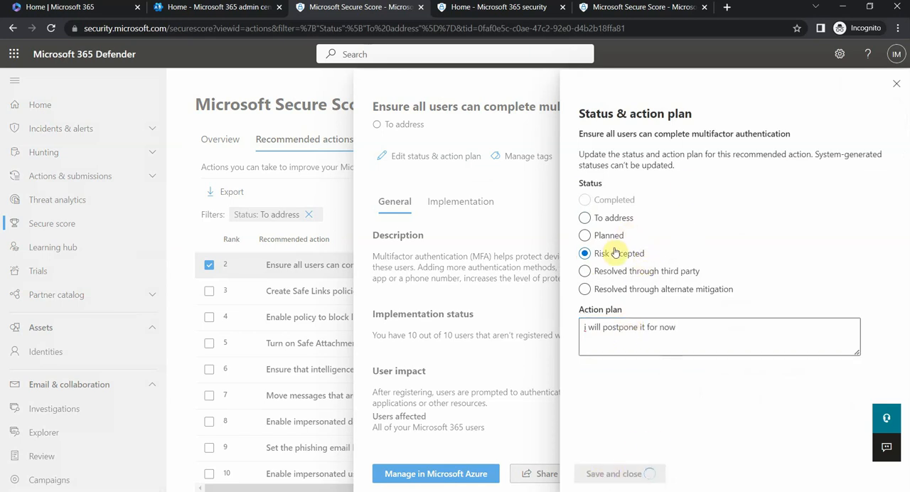
Confirm the MFA action now shows Risk accepted with the saved action plan note
{"action": "left_click", "coordinate": [620, 473]}
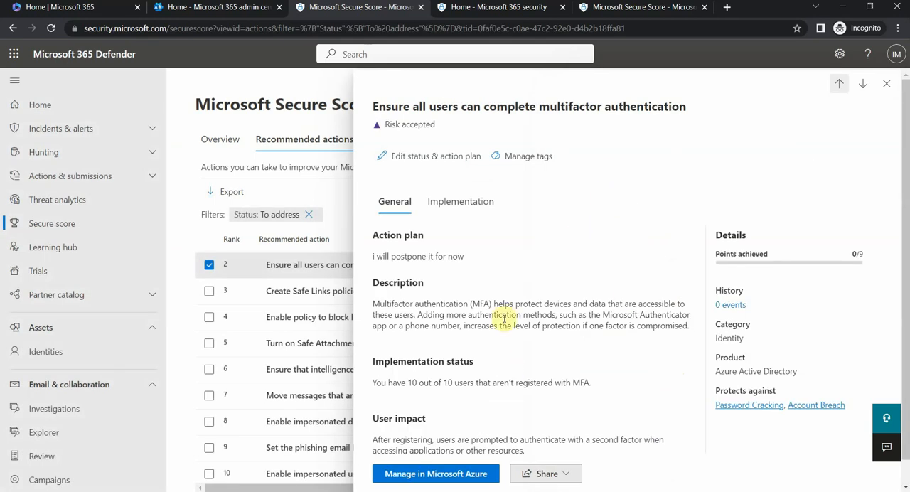
{"action": "mouse_move", "coordinate": [876, 258]}
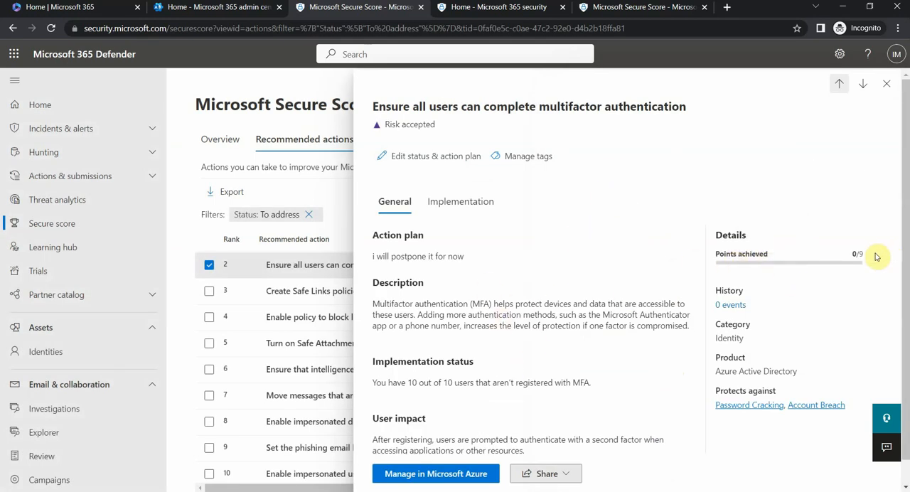
{"action": "mouse_move", "coordinate": [859, 253]}
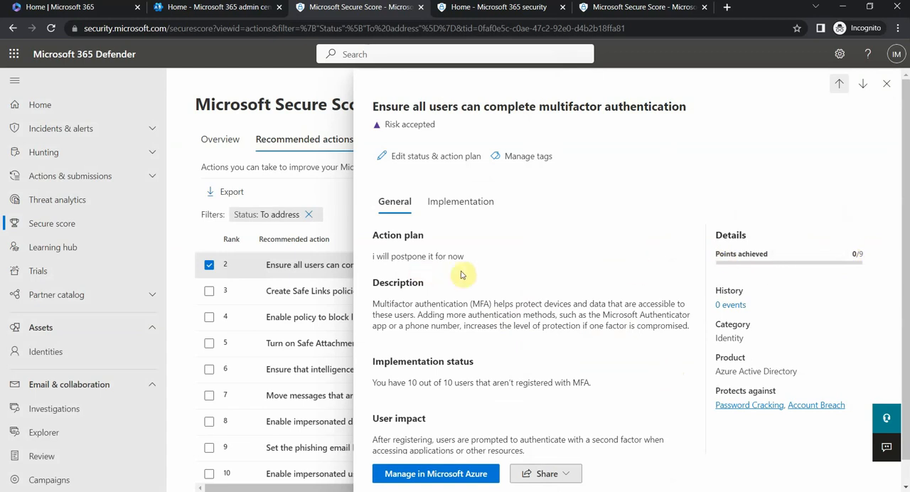
{"action": "mouse_move", "coordinate": [842, 255]}
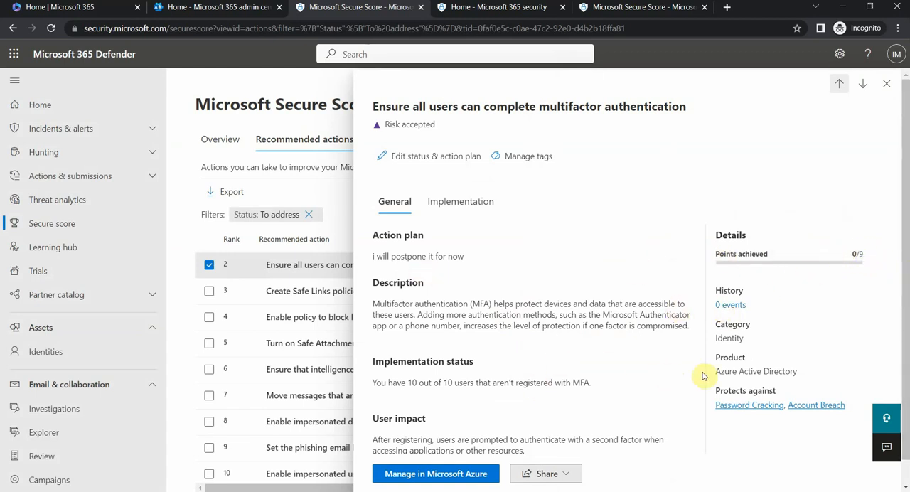
{"action": "mouse_move", "coordinate": [393, 419]}
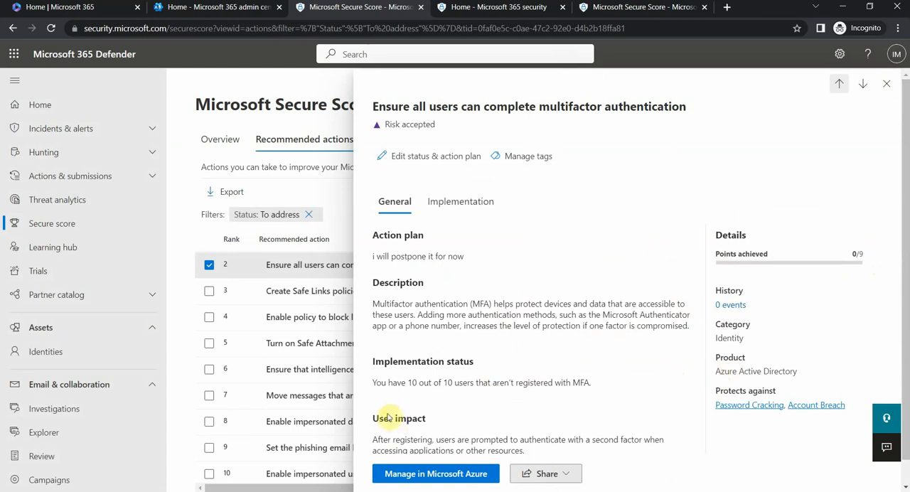
{"action": "mouse_move", "coordinate": [435, 474]}
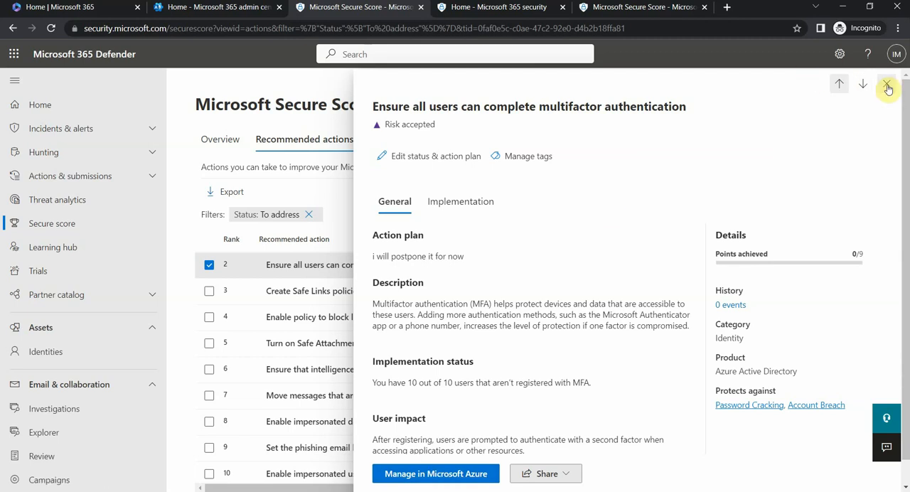
{"action": "left_click", "coordinate": [886, 84]}
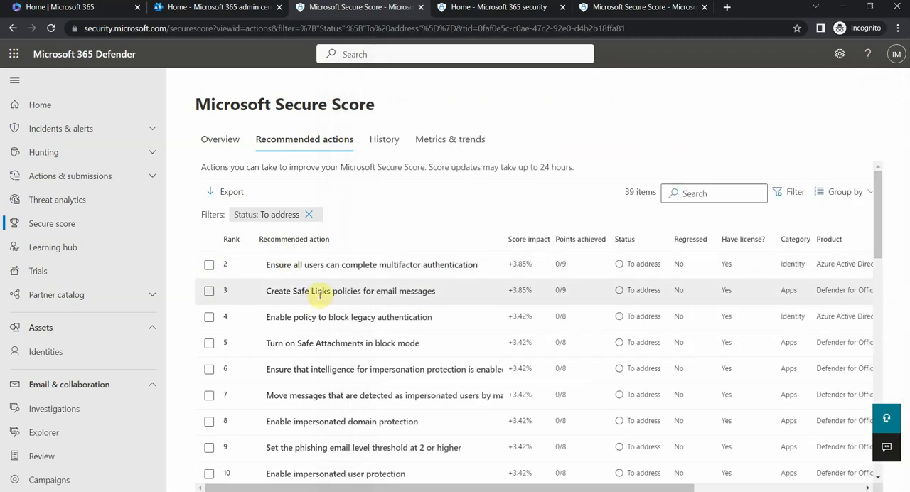
{"action": "left_click", "coordinate": [349, 290]}
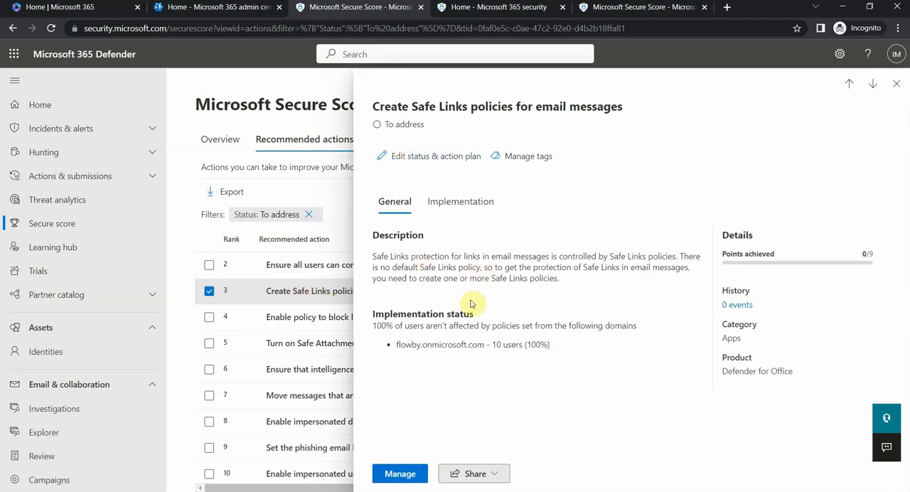
{"action": "mouse_move", "coordinate": [512, 343]}
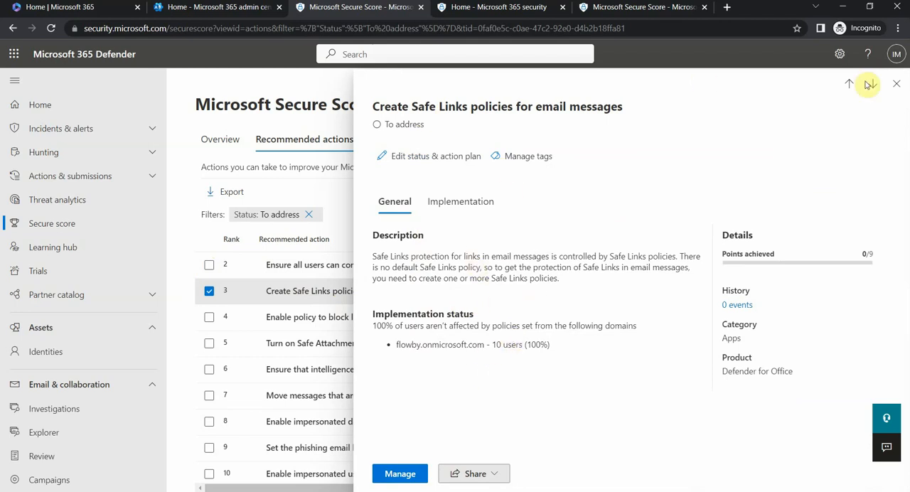
{"action": "left_click", "coordinate": [896, 84]}
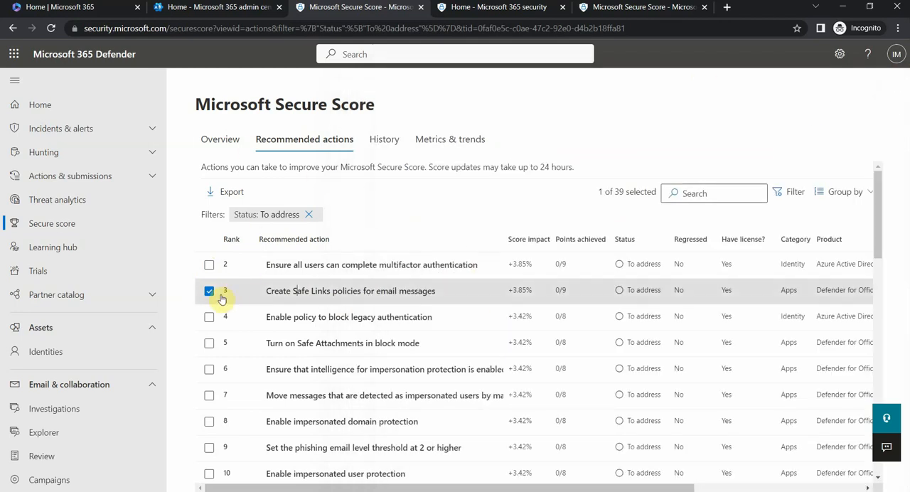
{"action": "left_click", "coordinate": [209, 290]}
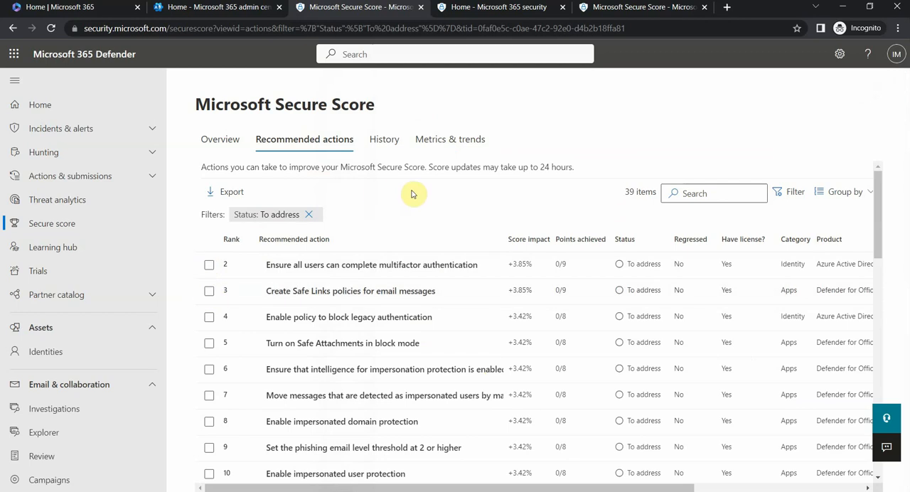
{"action": "scroll", "scroll_direction": "down", "scroll_amount": 3}
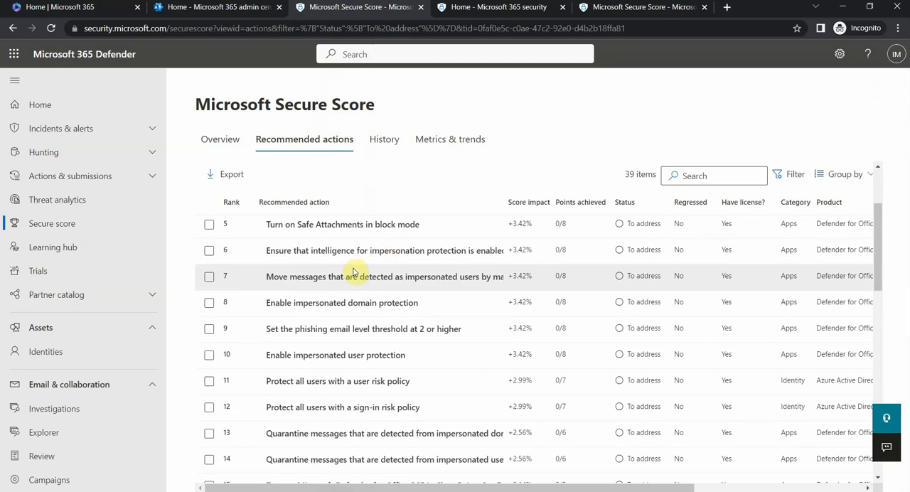
{"action": "scroll", "scroll_direction": "down", "scroll_amount": 3}
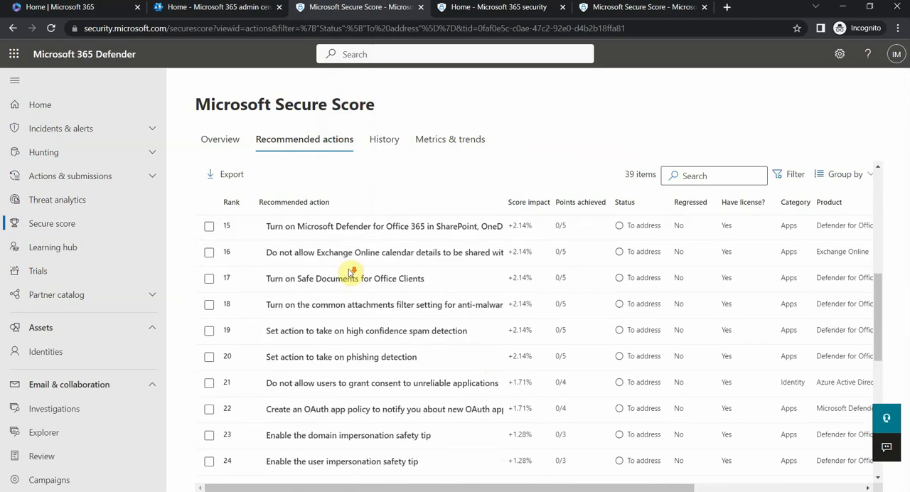
{"action": "scroll", "scroll_direction": "down", "scroll_amount": 3}
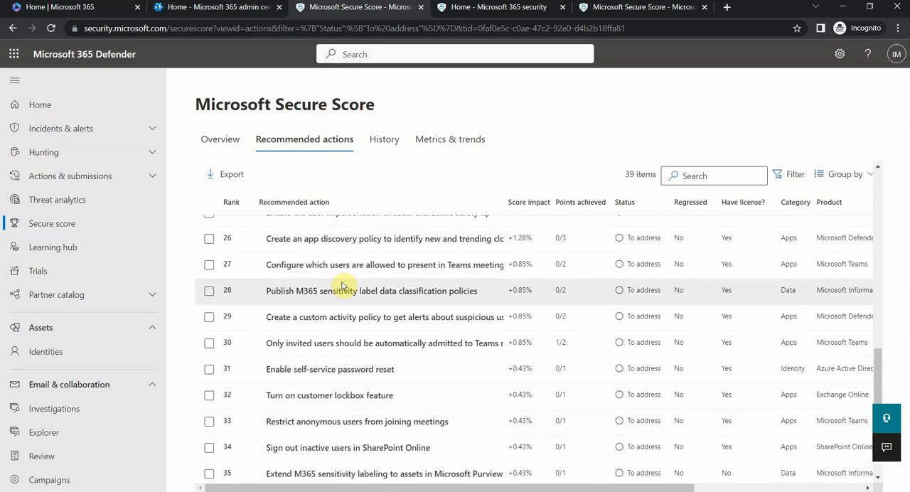
{"action": "scroll", "scroll_direction": "down", "scroll_amount": 3}
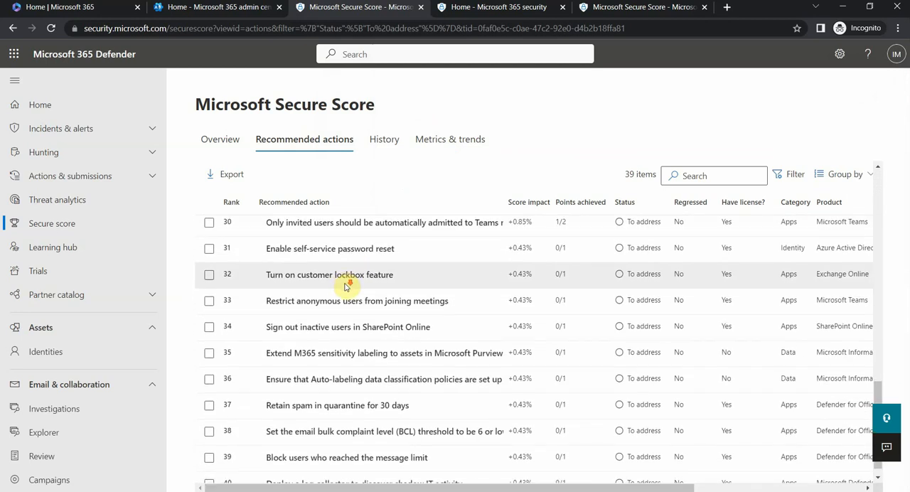
{"action": "scroll", "scroll_direction": "up", "scroll_amount": 3}
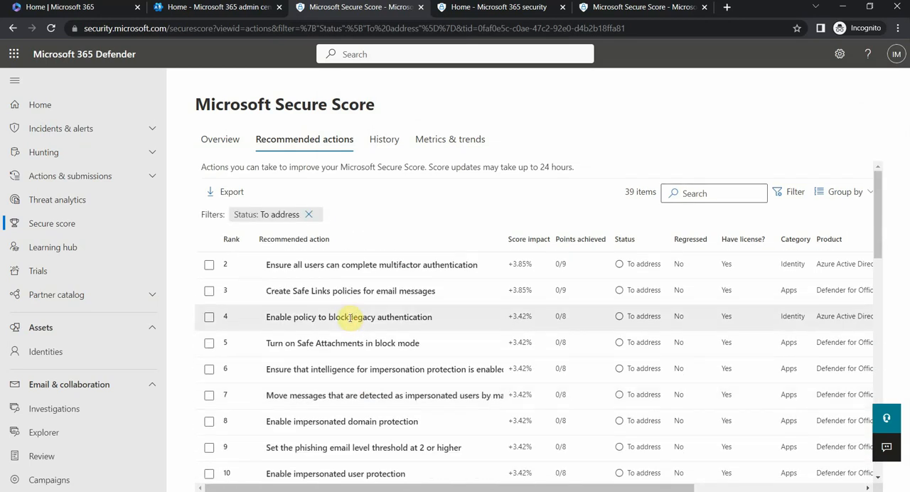
{"action": "mouse_move", "coordinate": [321, 304]}
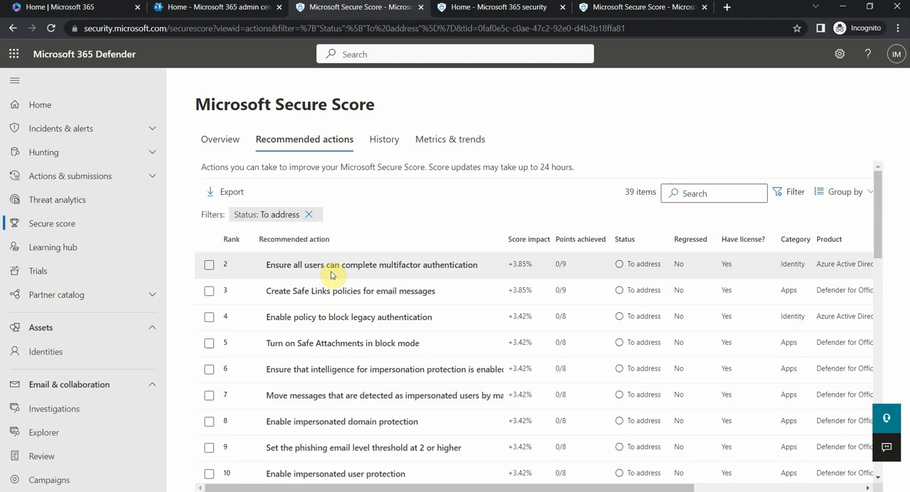
{"action": "scroll", "scroll_direction": "down", "scroll_amount": 3}
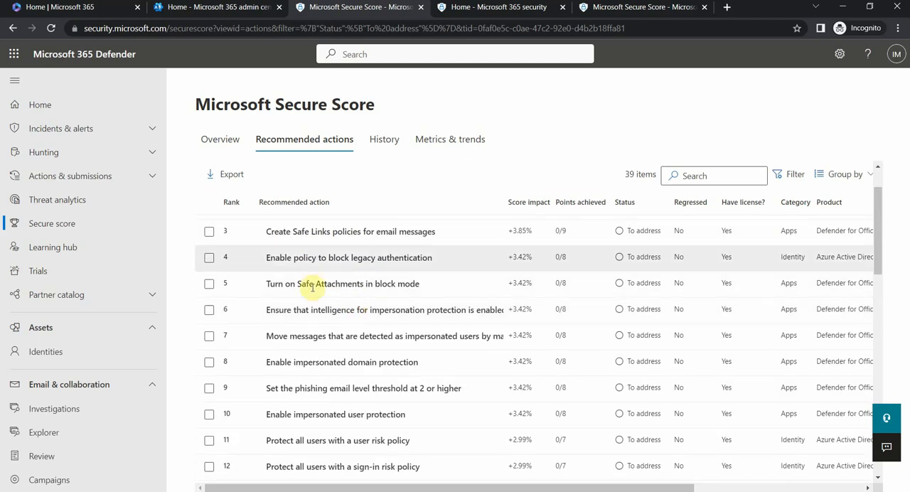
{"action": "mouse_move", "coordinate": [350, 284]}
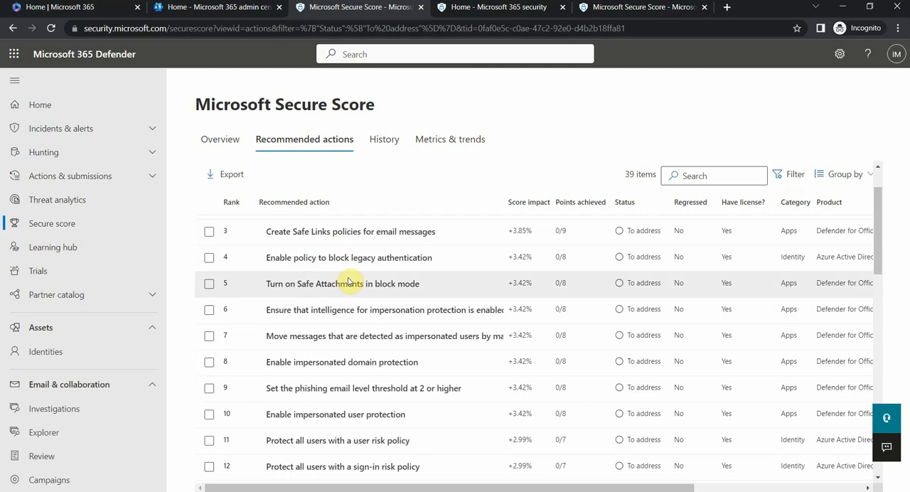
{"action": "scroll", "scroll_direction": "down", "scroll_amount": 3}
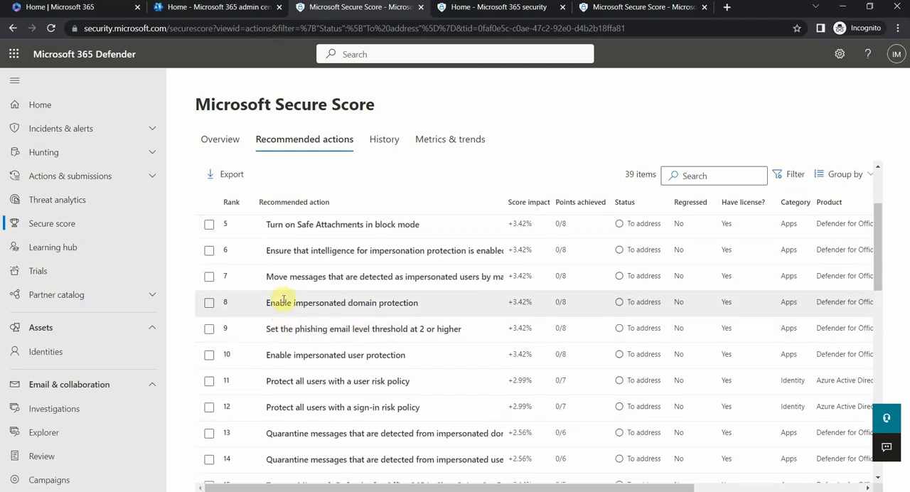
{"action": "scroll", "scroll_direction": "down", "scroll_amount": 3}
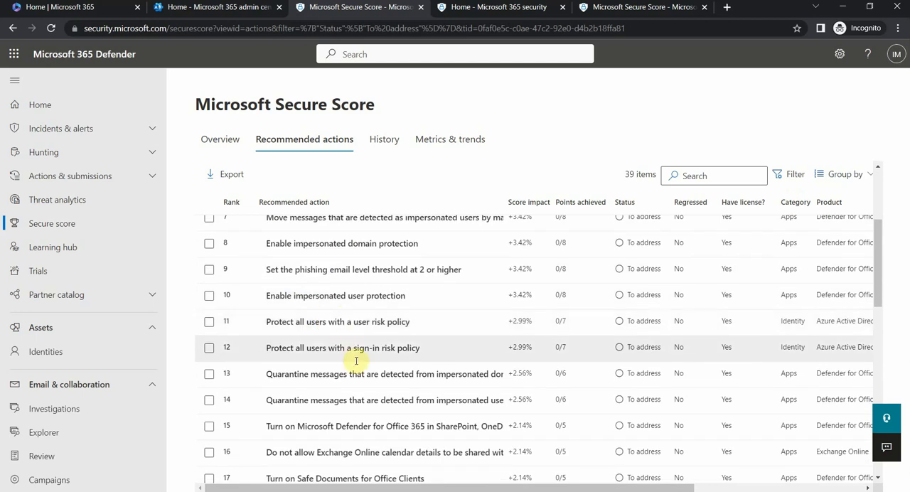
{"action": "scroll", "scroll_direction": "down", "scroll_amount": 3}
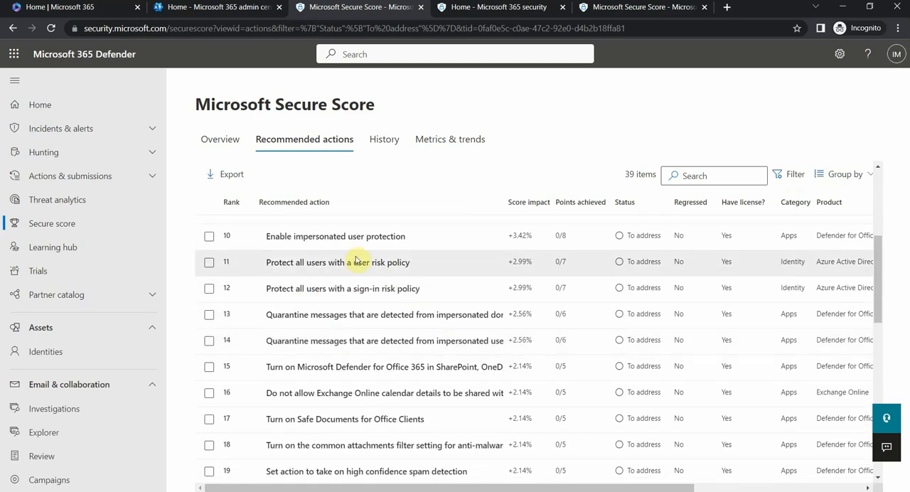
{"action": "mouse_move", "coordinate": [340, 282]}
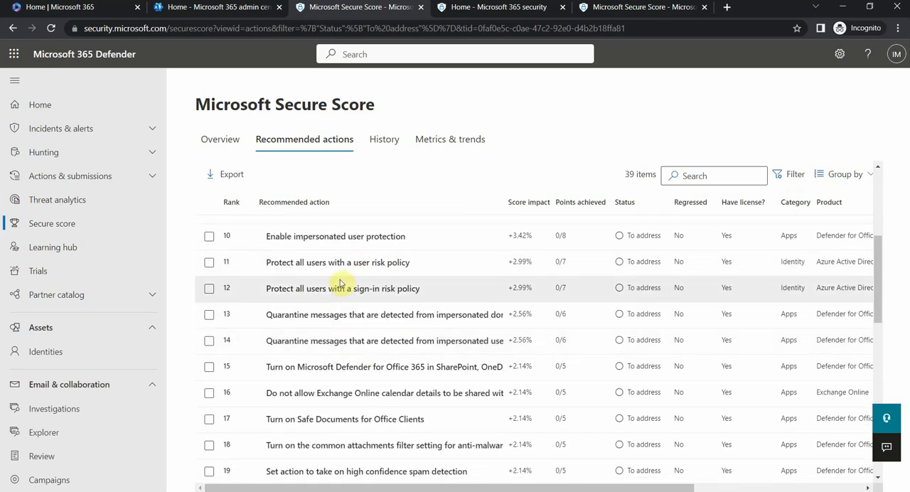
{"action": "scroll", "scroll_direction": "down", "scroll_amount": 3}
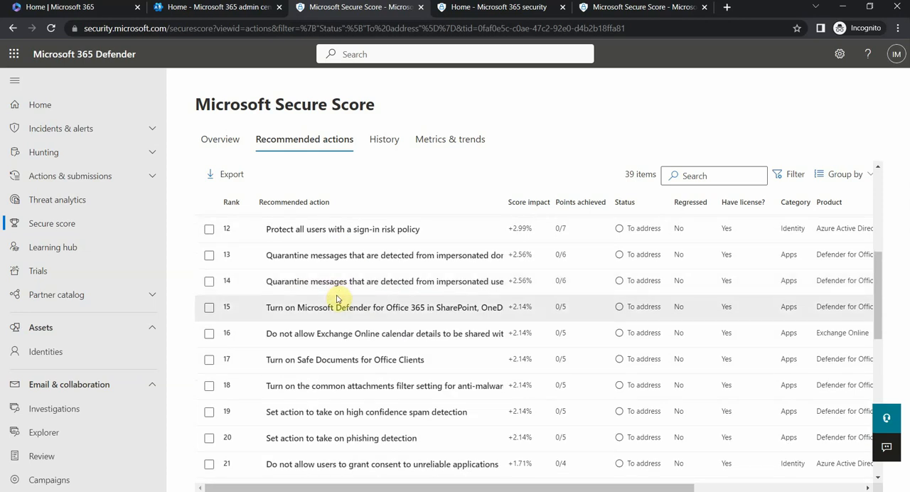
{"action": "mouse_move", "coordinate": [355, 302]}
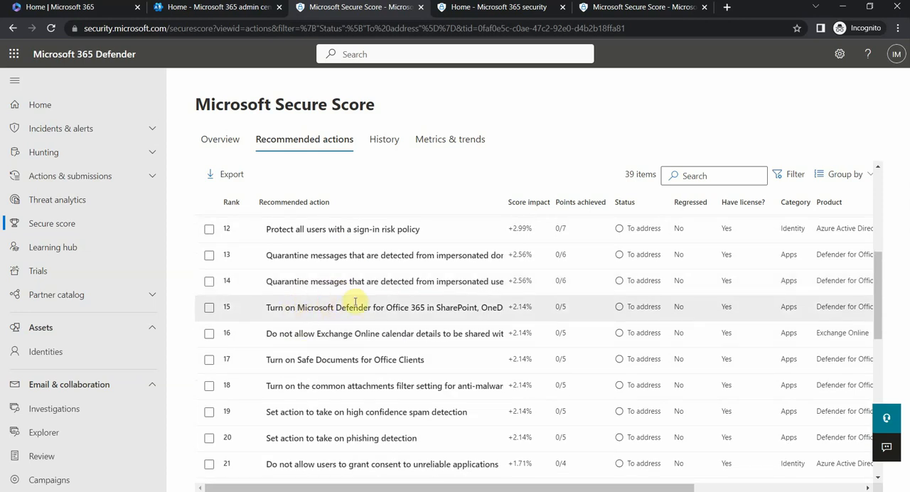
{"action": "mouse_move", "coordinate": [398, 318]}
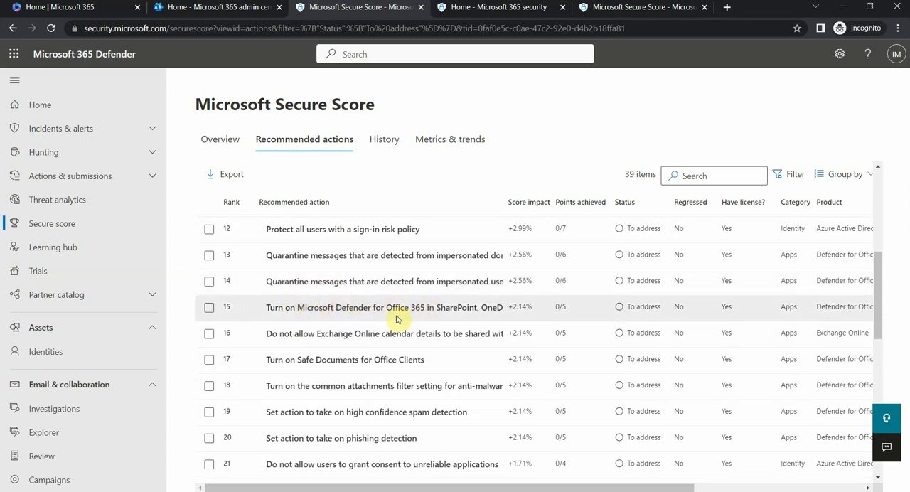
{"action": "scroll", "scroll_direction": "down", "scroll_amount": 3}
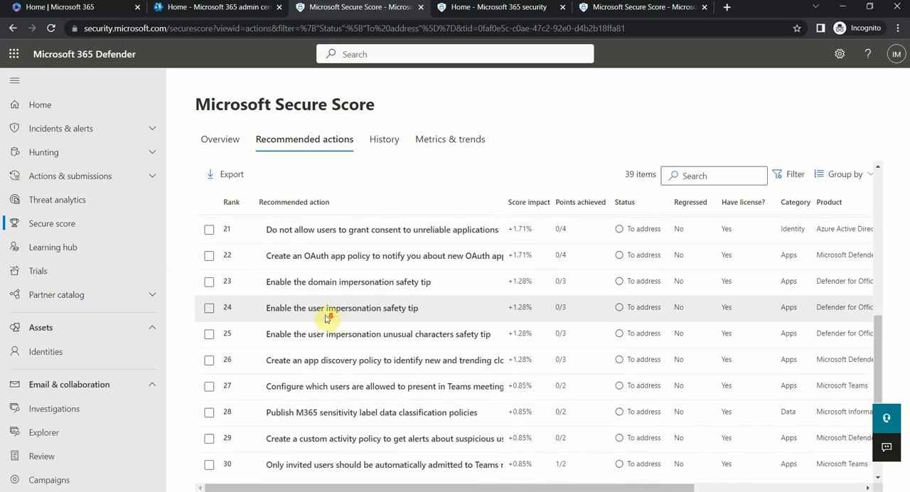
{"action": "scroll", "scroll_direction": "down", "scroll_amount": 3}
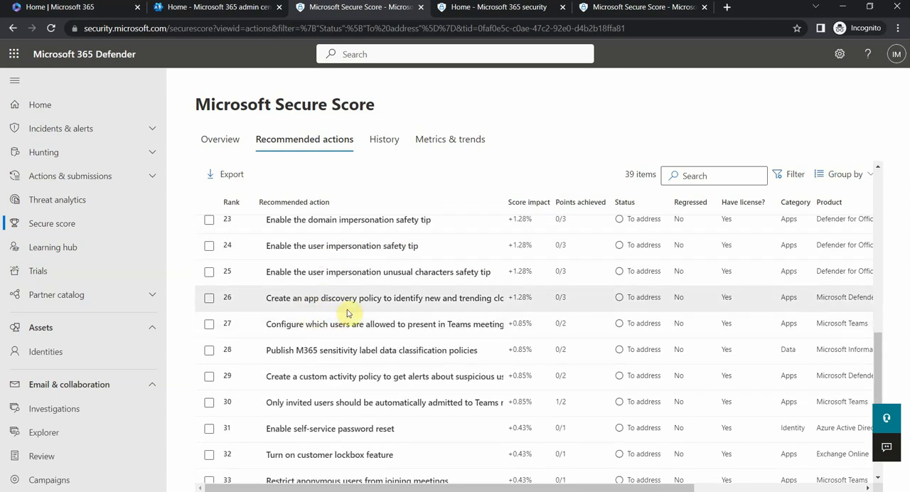
{"action": "scroll", "scroll_direction": "down", "scroll_amount": 3}
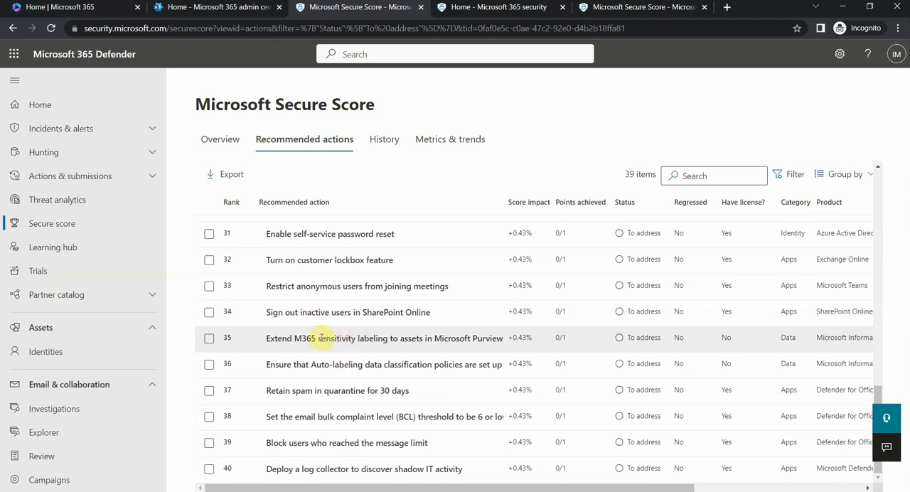
{"action": "mouse_move", "coordinate": [319, 290]}
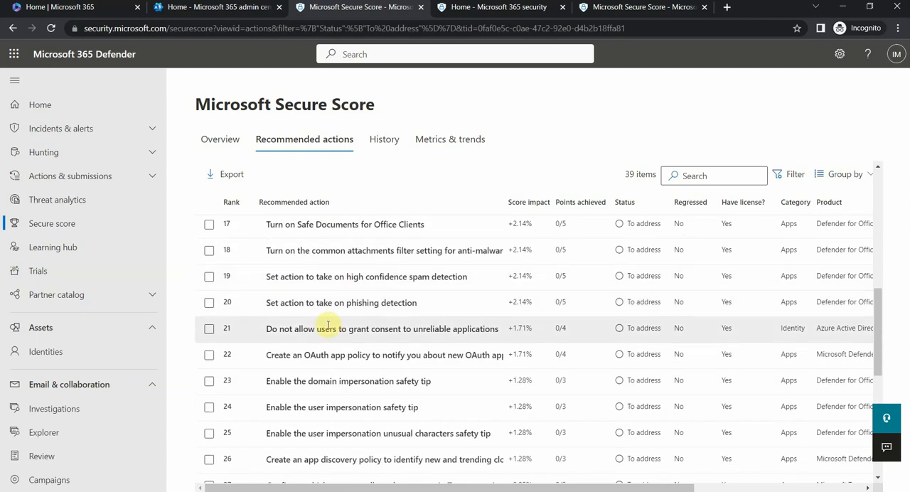
{"action": "scroll", "scroll_direction": "down", "scroll_amount": 3}
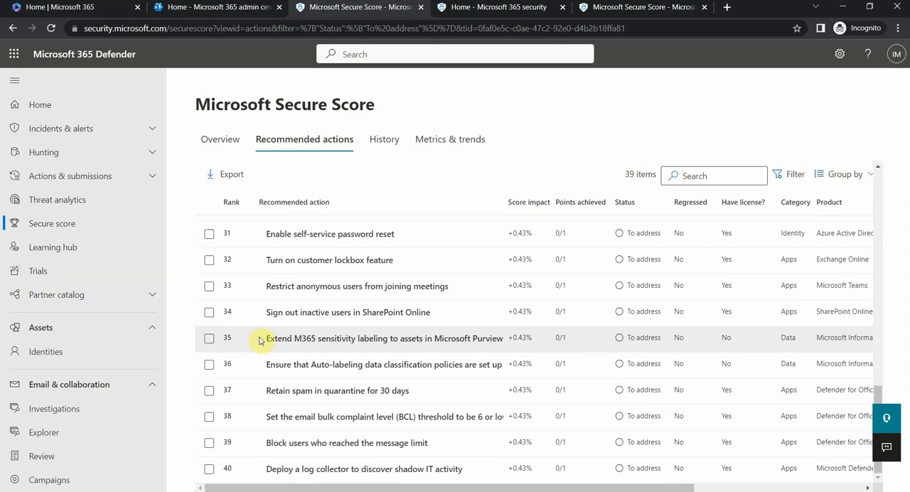
{"action": "mouse_move", "coordinate": [327, 311]}
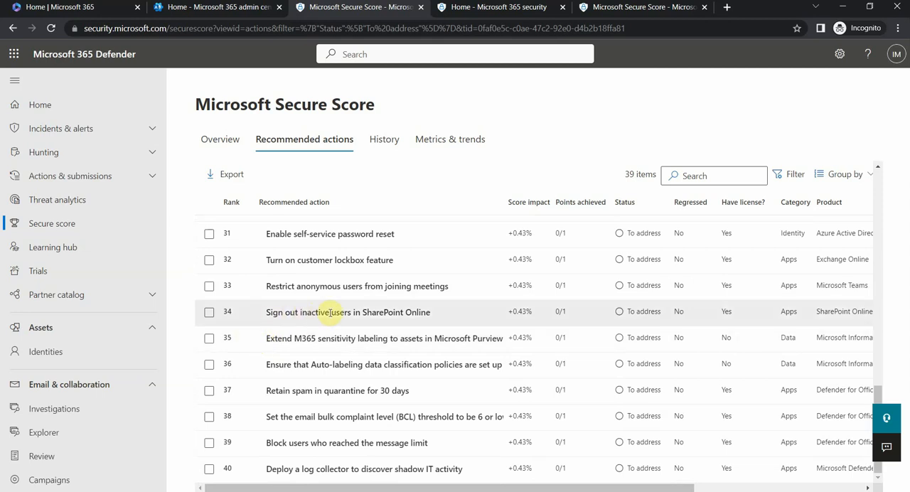
Review the 'Sign out inactive users in SharePoint Online' action's details and close them
{"action": "left_click", "coordinate": [209, 311]}
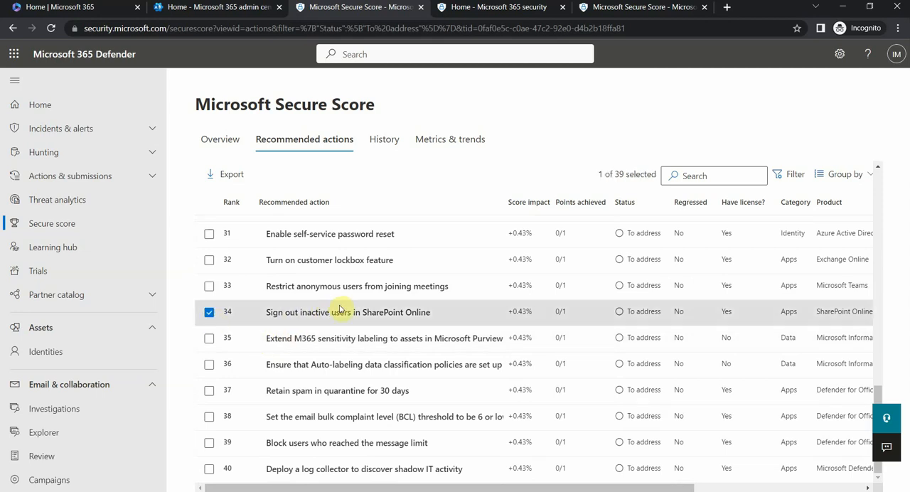
{"action": "left_click", "coordinate": [347, 312]}
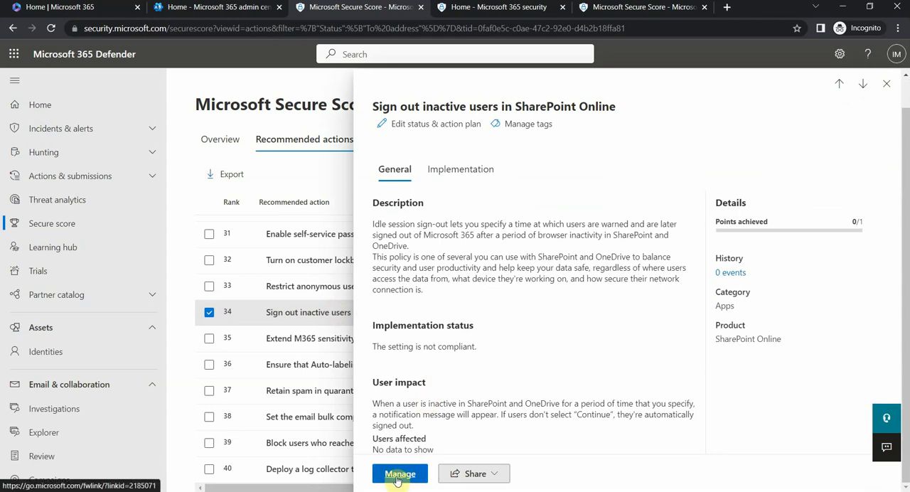
{"action": "mouse_move", "coordinate": [427, 375]}
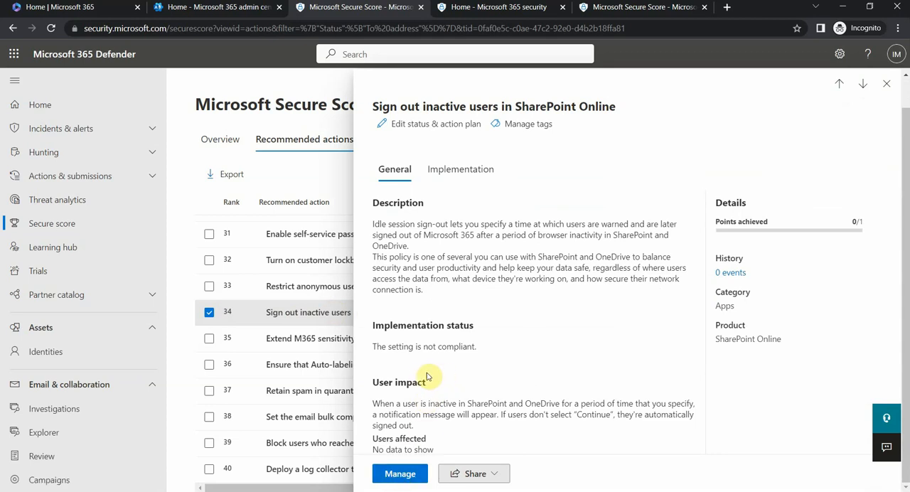
{"action": "mouse_move", "coordinate": [440, 343]}
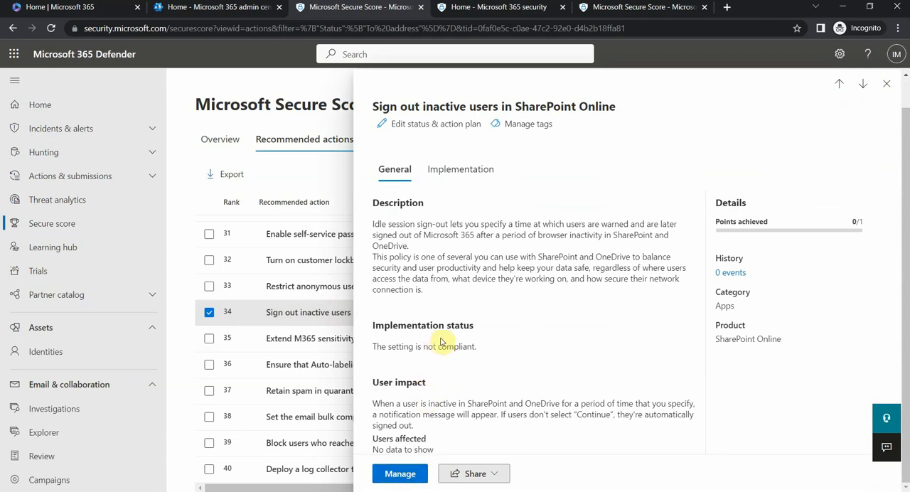
{"action": "mouse_move", "coordinate": [415, 290]}
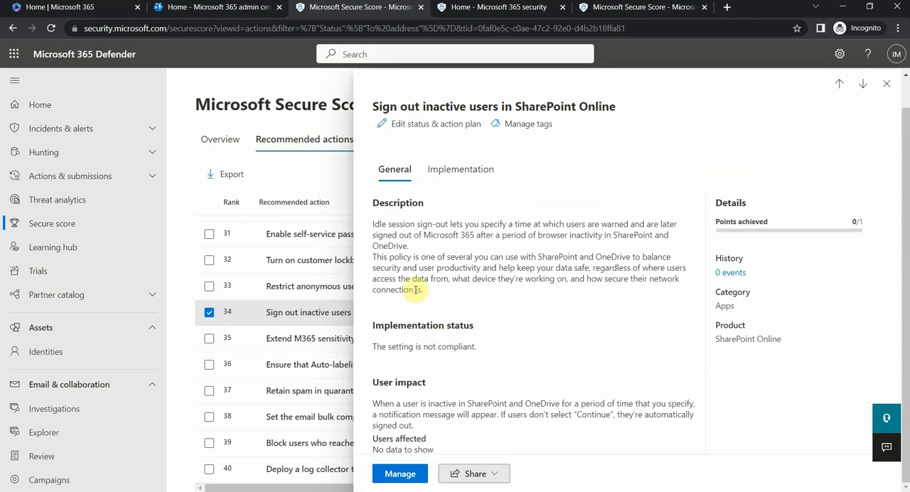
{"action": "mouse_move", "coordinate": [405, 455]}
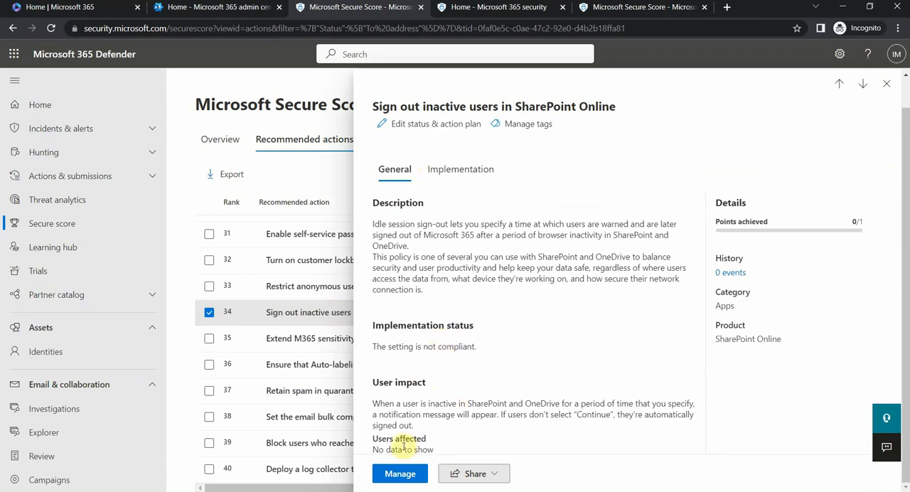
{"action": "mouse_move", "coordinate": [318, 230]}
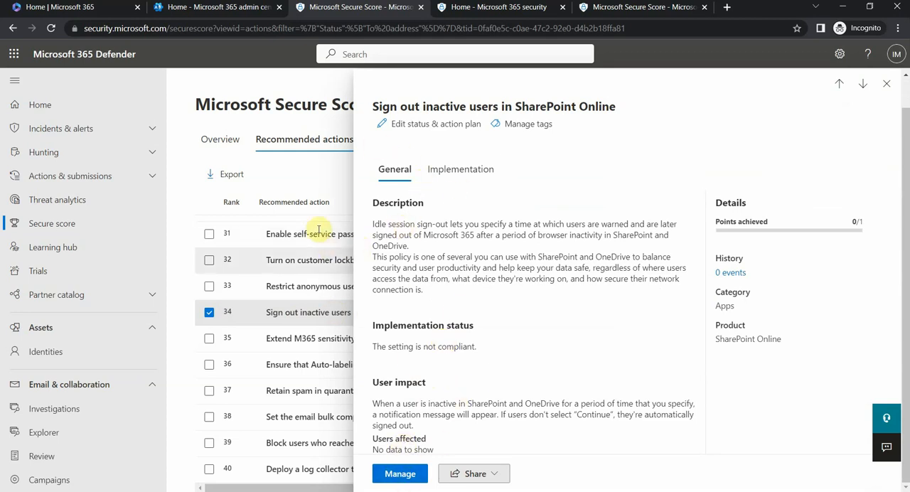
{"action": "mouse_move", "coordinate": [888, 84]}
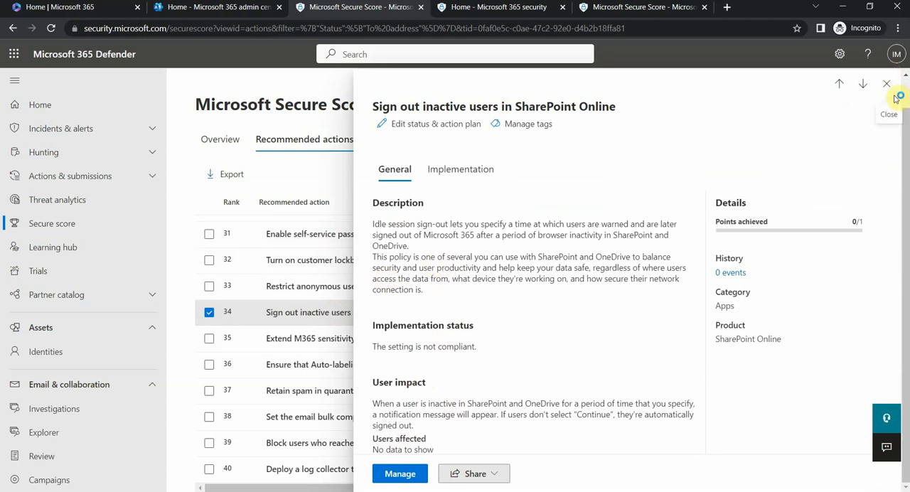
{"action": "left_click", "coordinate": [887, 84]}
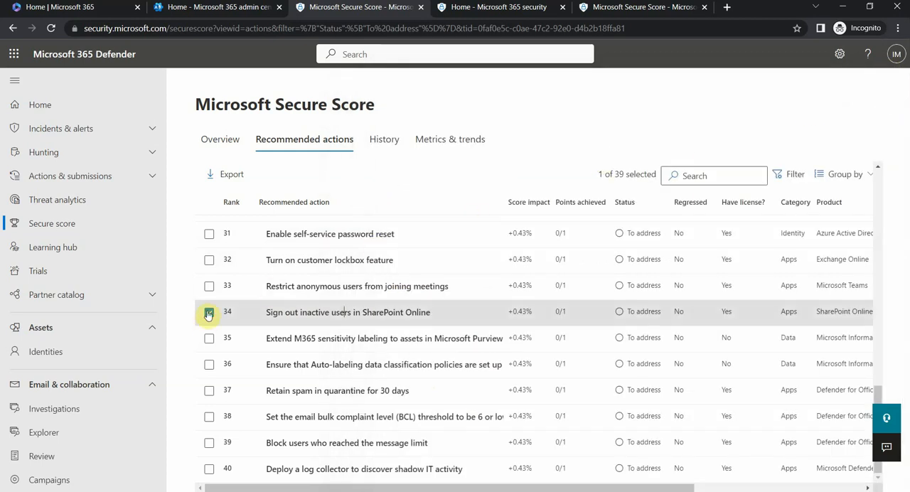
Deselect the Sign out inactive users action and return to the Secure Score overview
{"action": "left_click", "coordinate": [207, 315]}
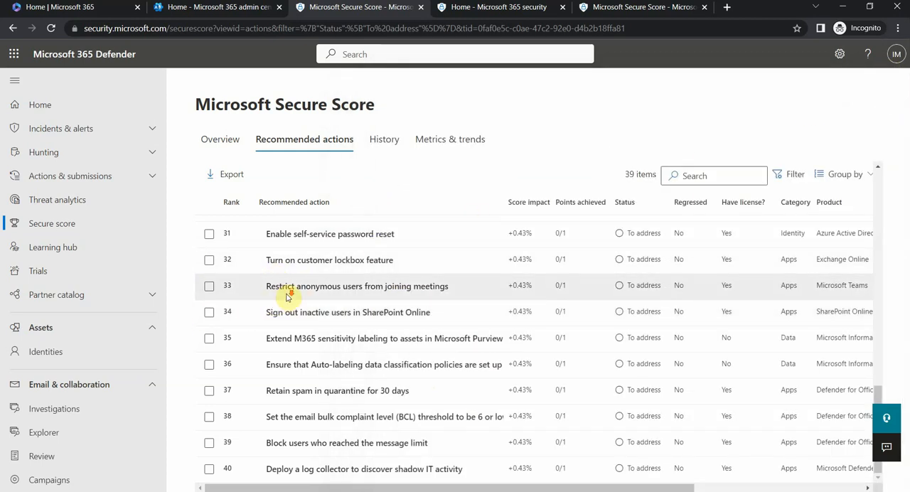
{"action": "scroll", "scroll_direction": "up", "scroll_amount": 3}
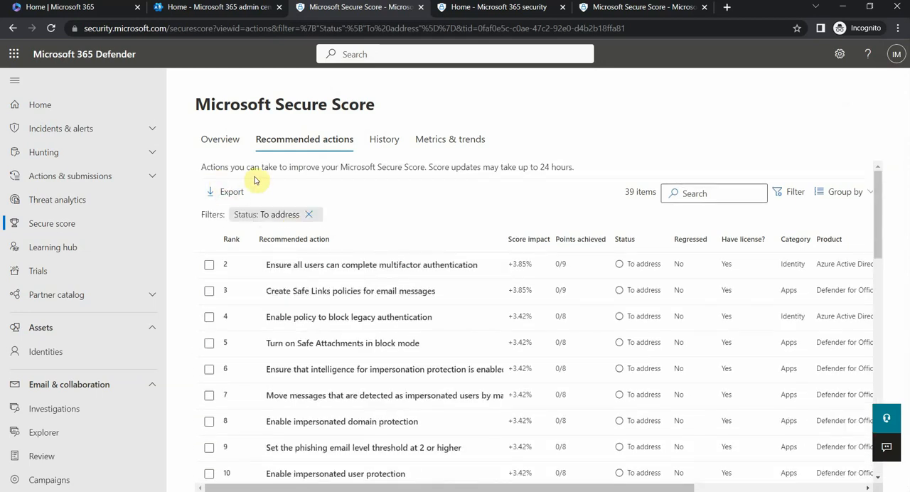
{"action": "left_click", "coordinate": [220, 139]}
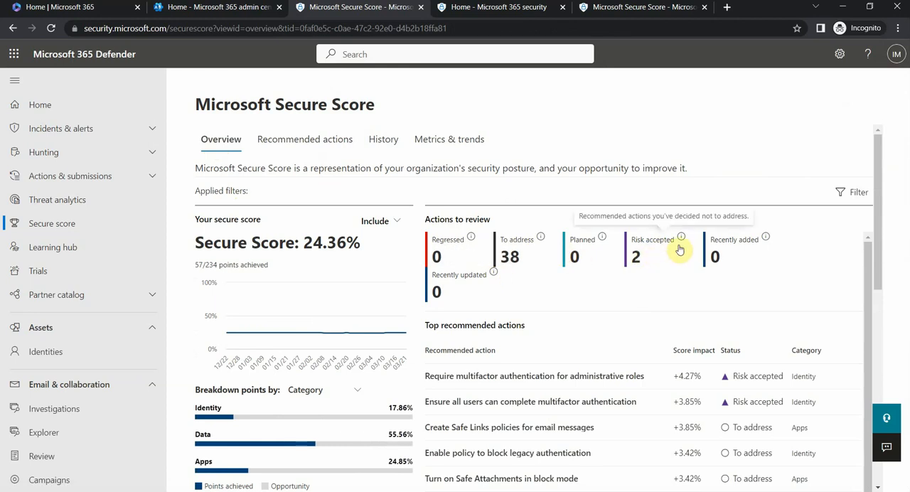
{"action": "mouse_move", "coordinate": [497, 259]}
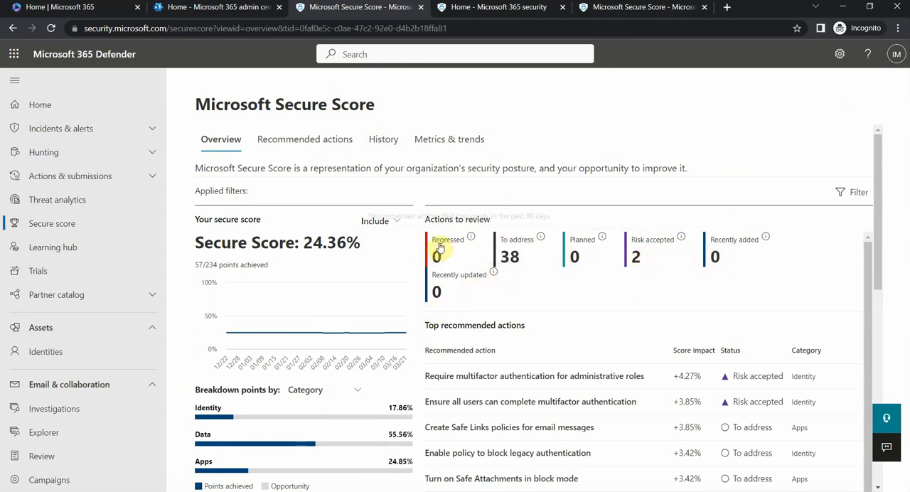
{"action": "mouse_move", "coordinate": [472, 236]}
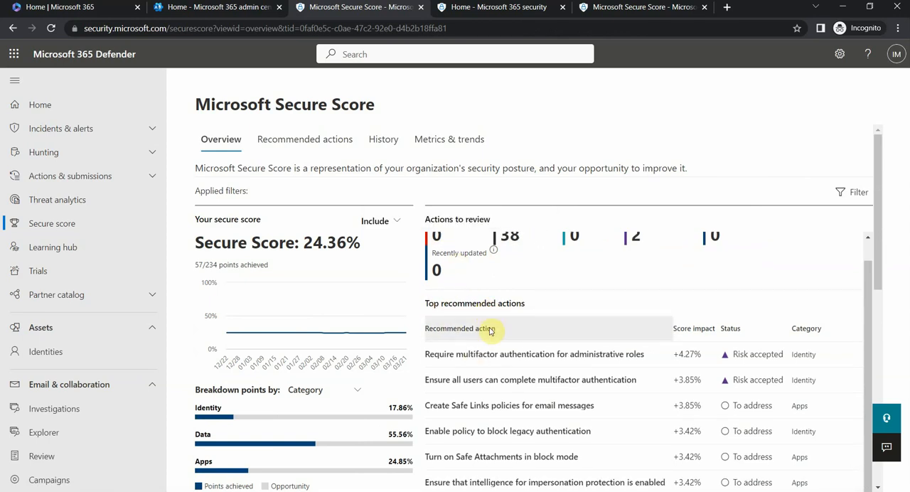
{"action": "scroll", "scroll_direction": "down", "scroll_amount": 3}
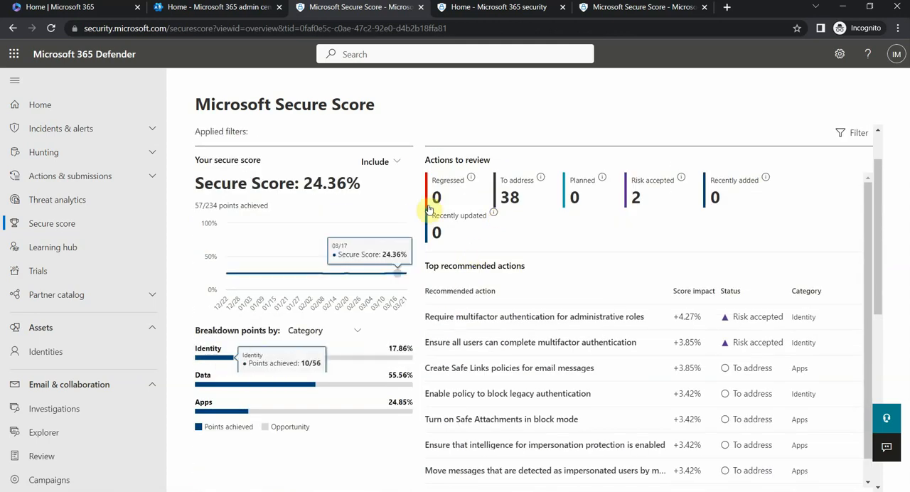
{"action": "mouse_move", "coordinate": [503, 186]}
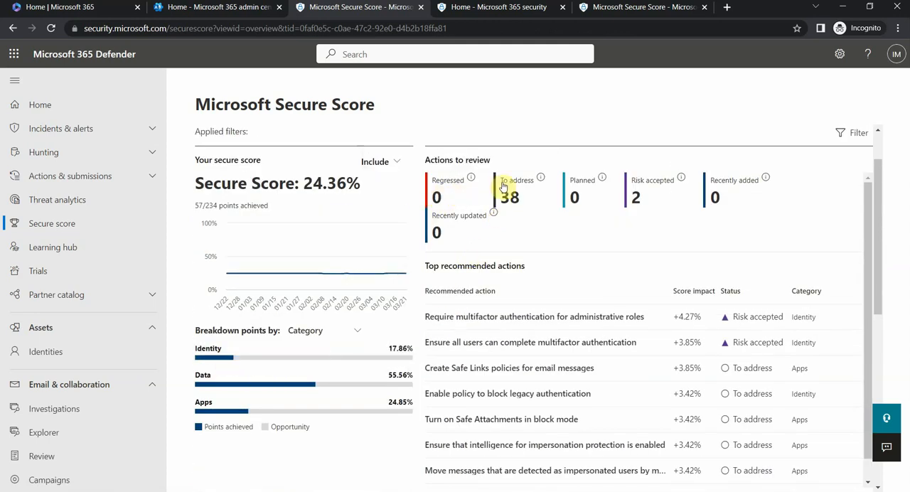
{"action": "mouse_move", "coordinate": [589, 204]}
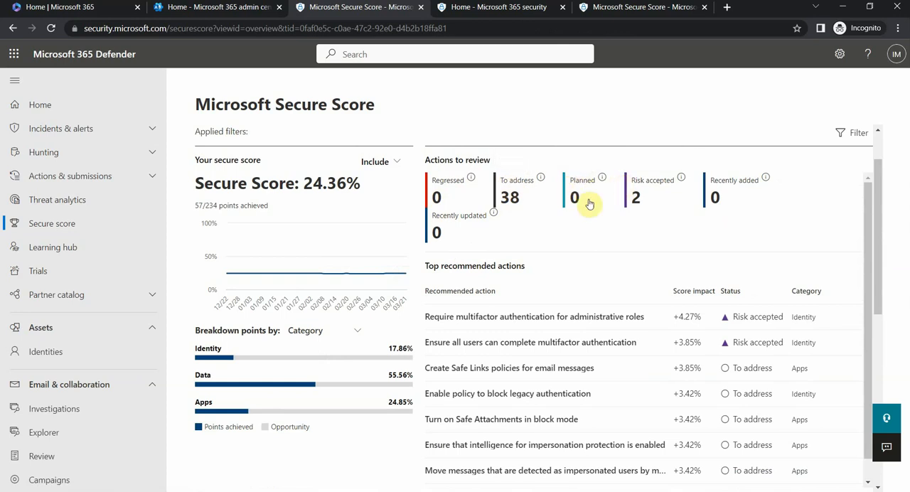
{"action": "mouse_move", "coordinate": [379, 273]}
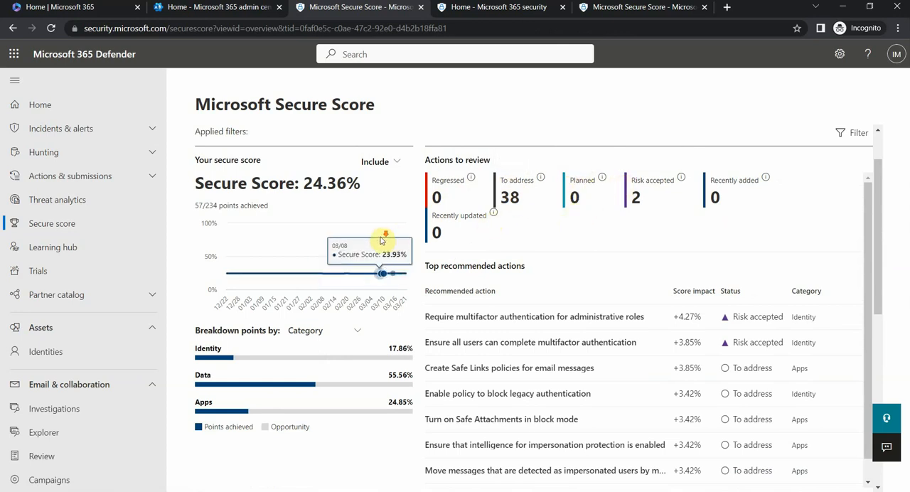
{"action": "scroll", "scroll_direction": "down", "scroll_amount": 3}
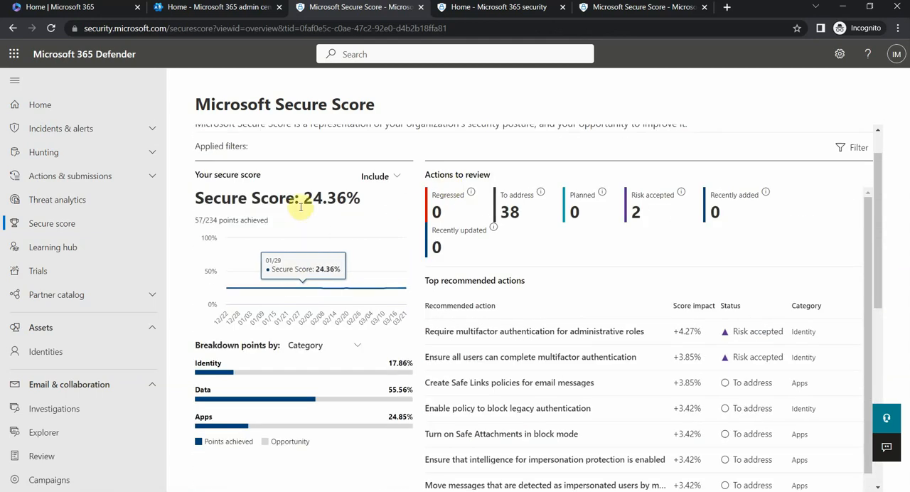
{"action": "mouse_move", "coordinate": [351, 216]}
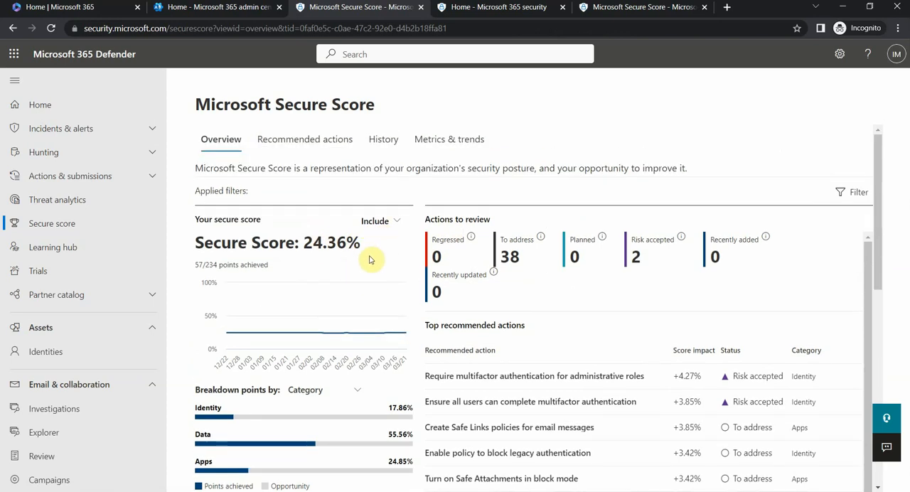
{"action": "mouse_move", "coordinate": [412, 179]}
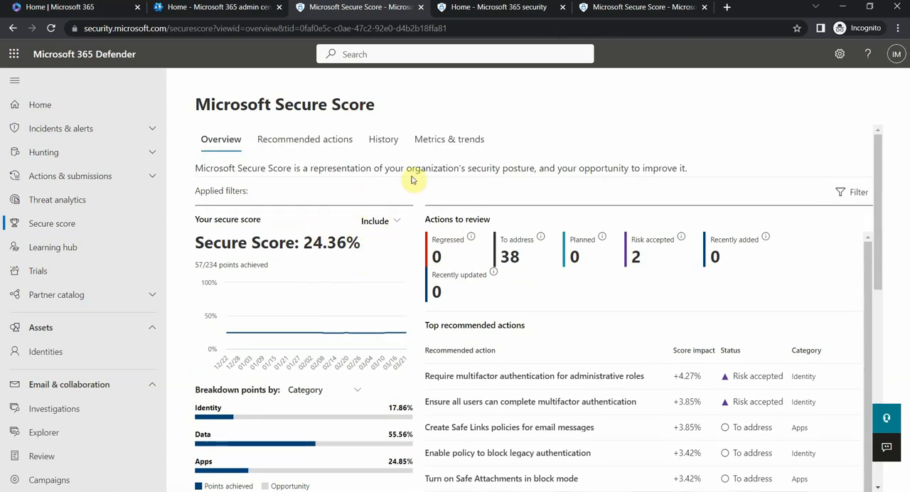
{"action": "mouse_move", "coordinate": [398, 163]}
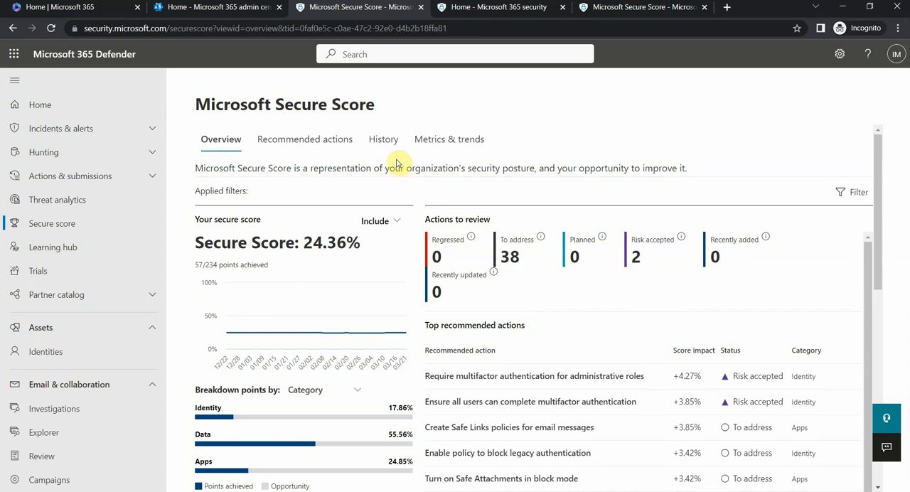
{"action": "mouse_move", "coordinate": [415, 165]}
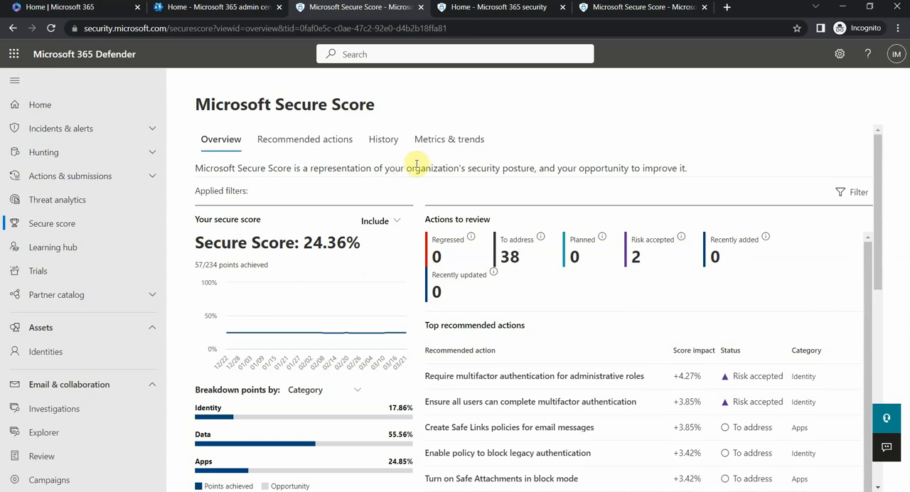
{"action": "mouse_move", "coordinate": [302, 207]}
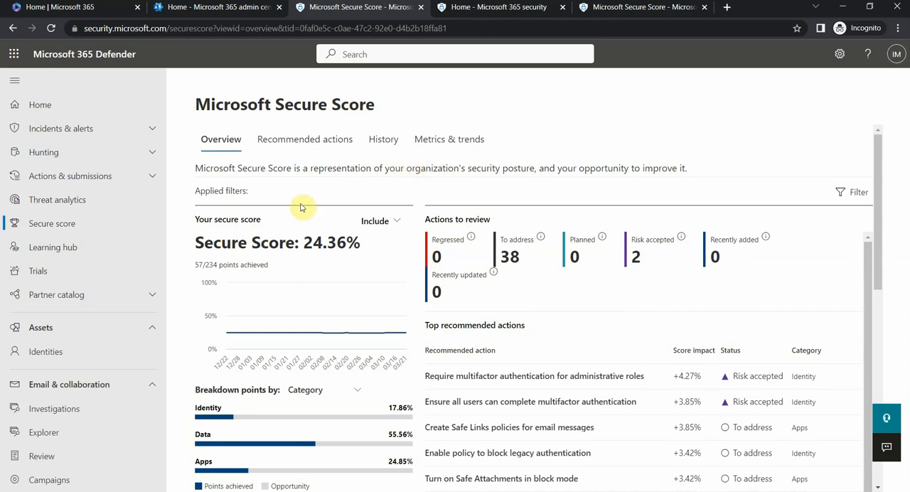
{"action": "mouse_move", "coordinate": [307, 162]}
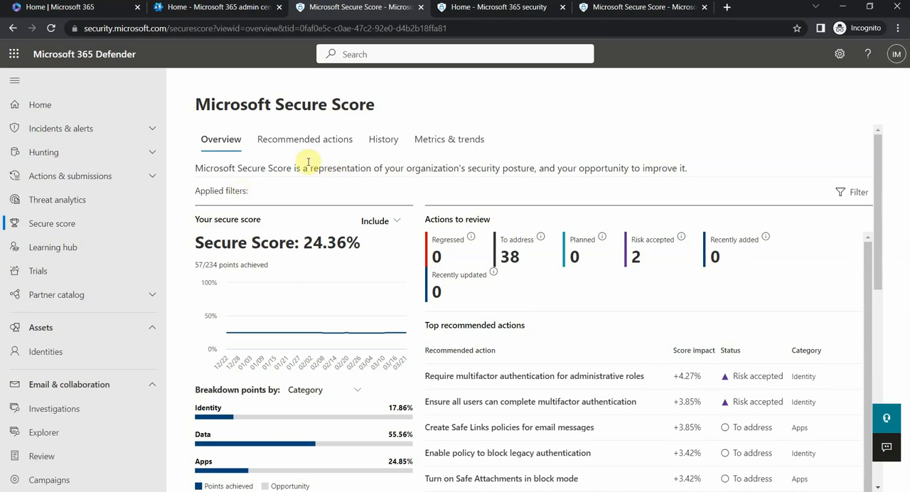
{"action": "mouse_move", "coordinate": [497, 169]}
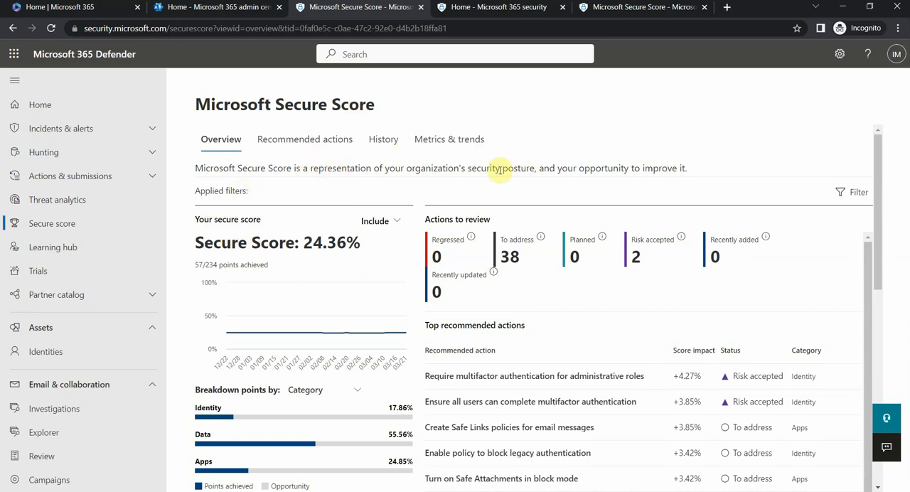
{"action": "mouse_move", "coordinate": [532, 183]}
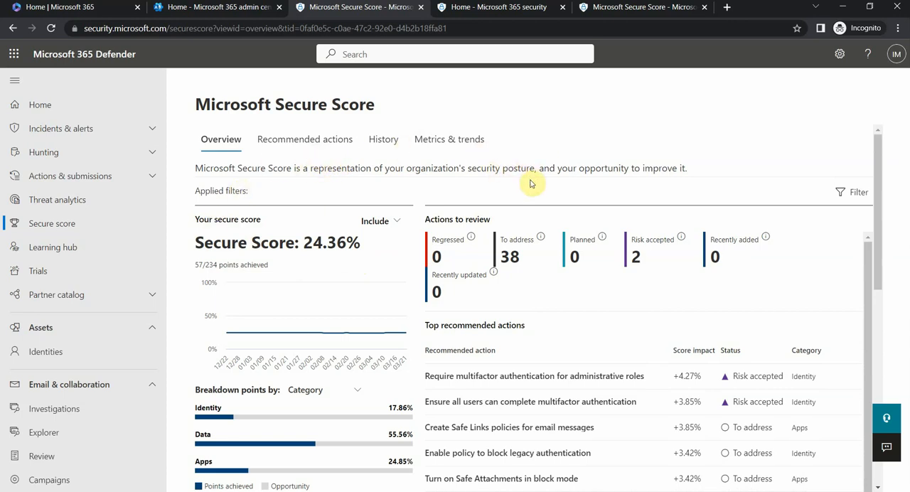
{"action": "mouse_move", "coordinate": [503, 181]}
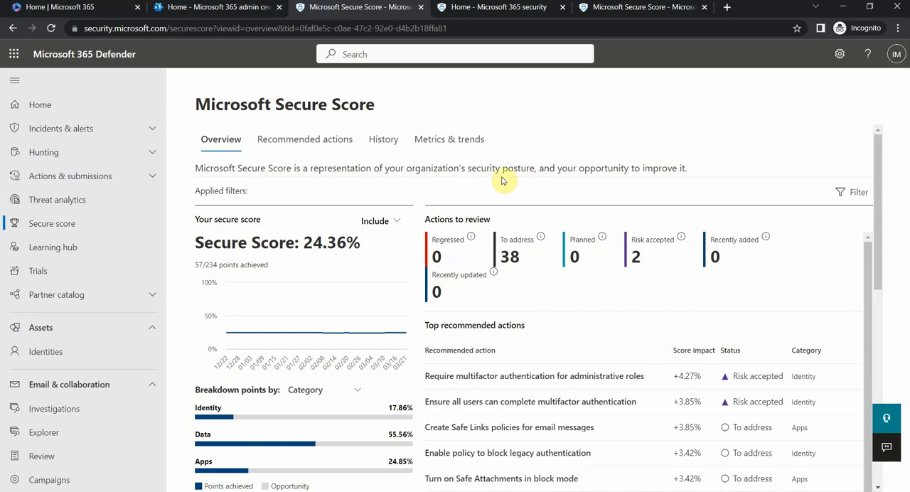